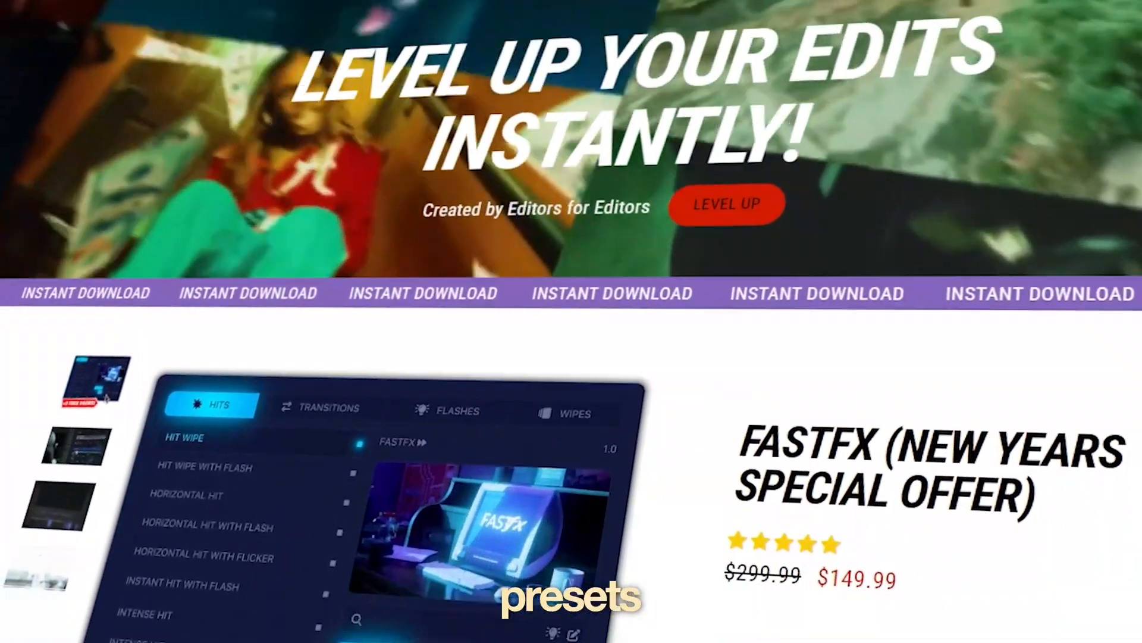
Step: Send the prompt 'create me a LUT (.cube) in the style of the joker movie' and read the reply
scroll("down", 3)
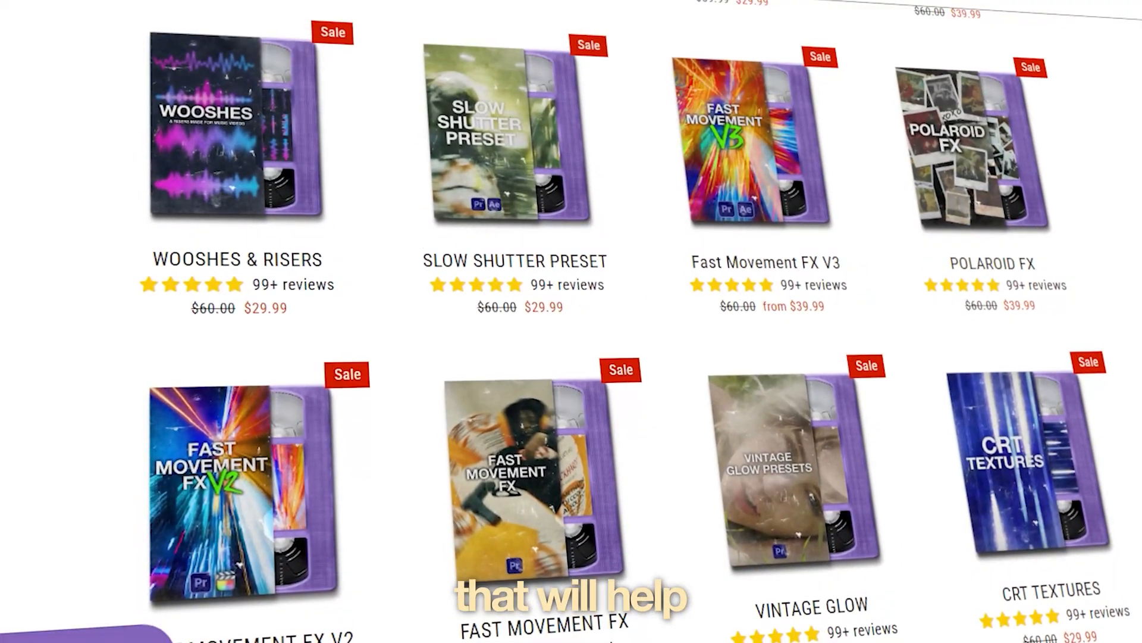
scroll("down", 3)
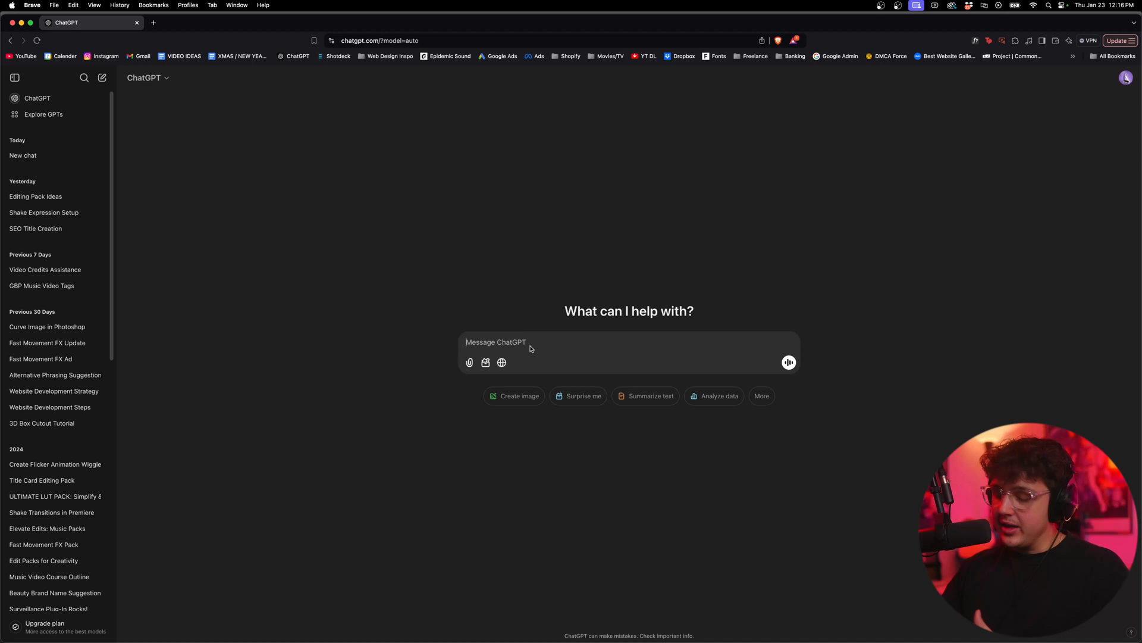
type("create me a LUT (.cube")
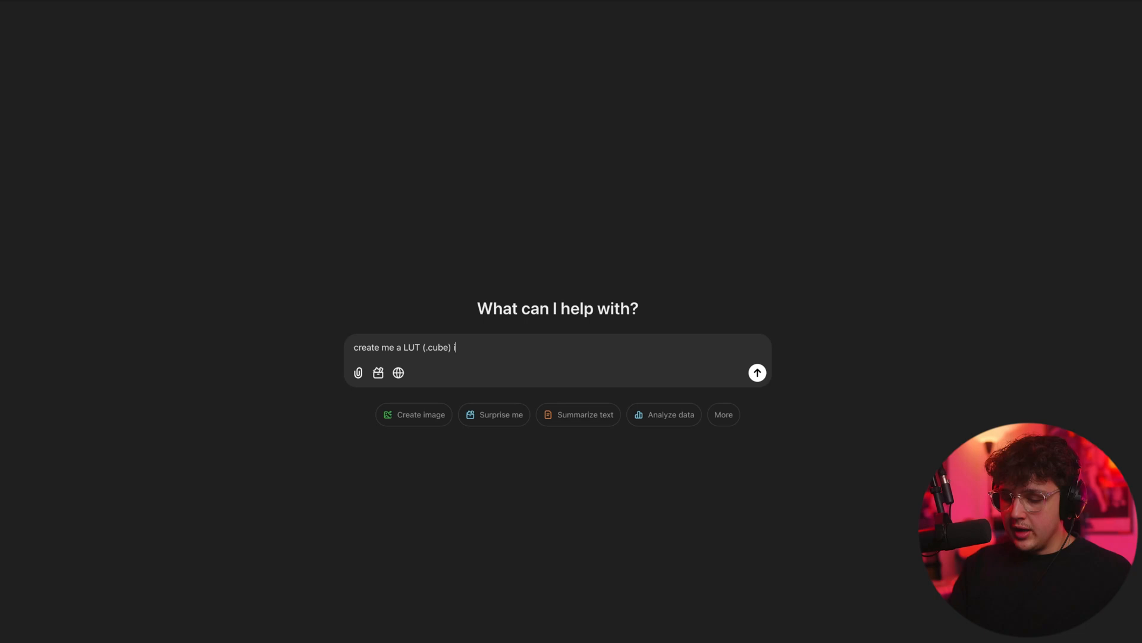
type("in the style f")
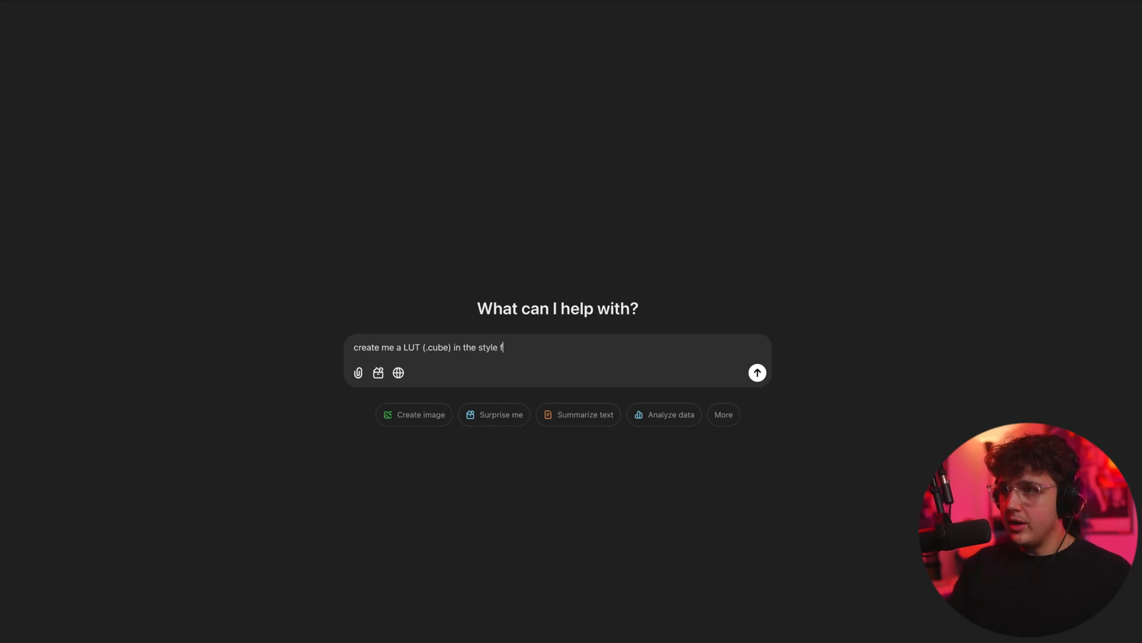
type("of the joker movi")
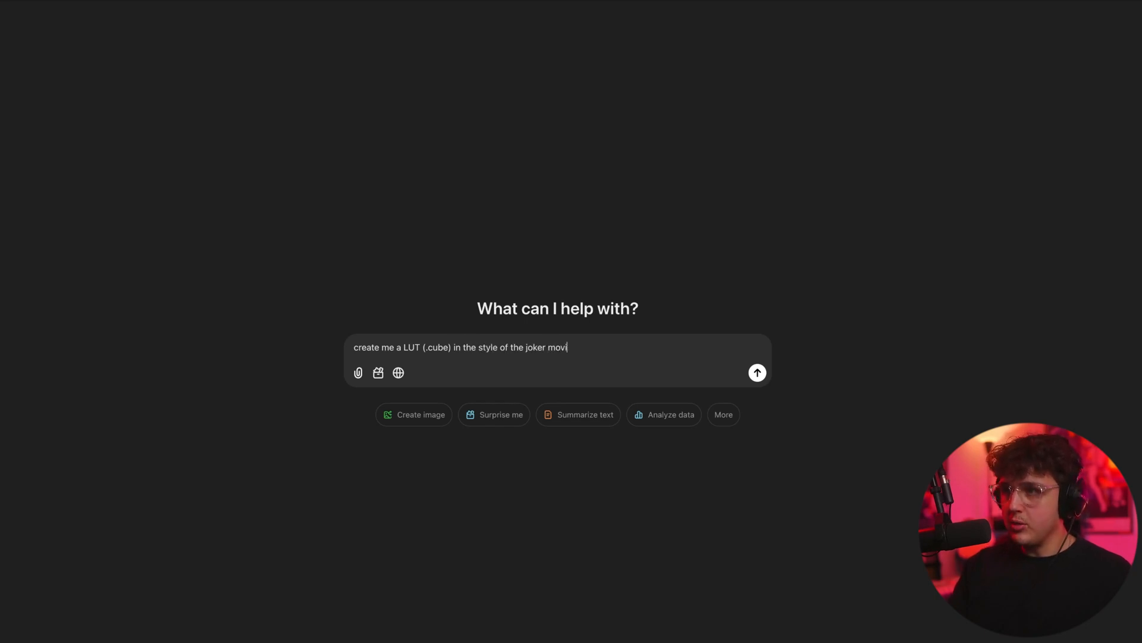
left_click(756, 372)
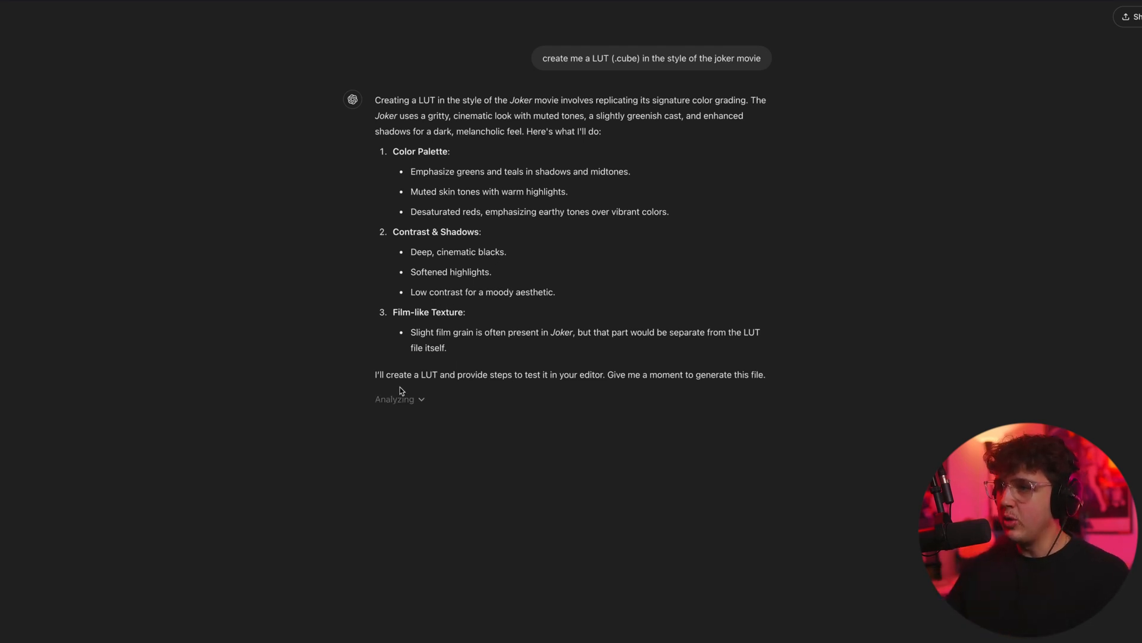
left_click_drag(375, 375, 463, 375)
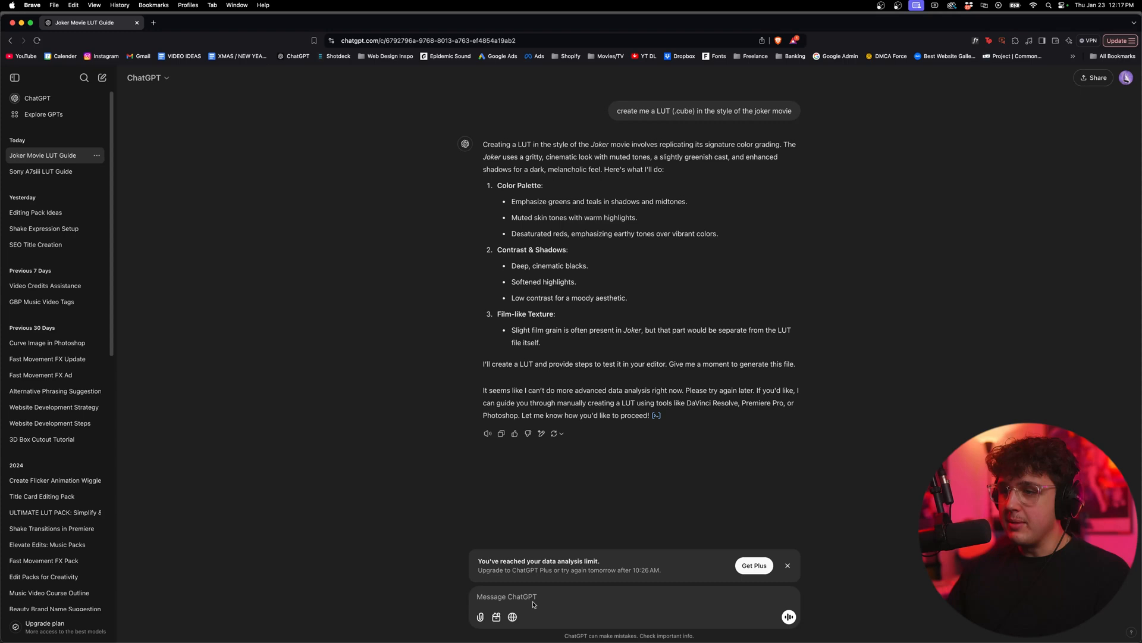
Step: Check the Joker Movie LUT Guide chat, then settle on the Sony A7siii LUT Guide chat with the download link
left_click(40, 171)
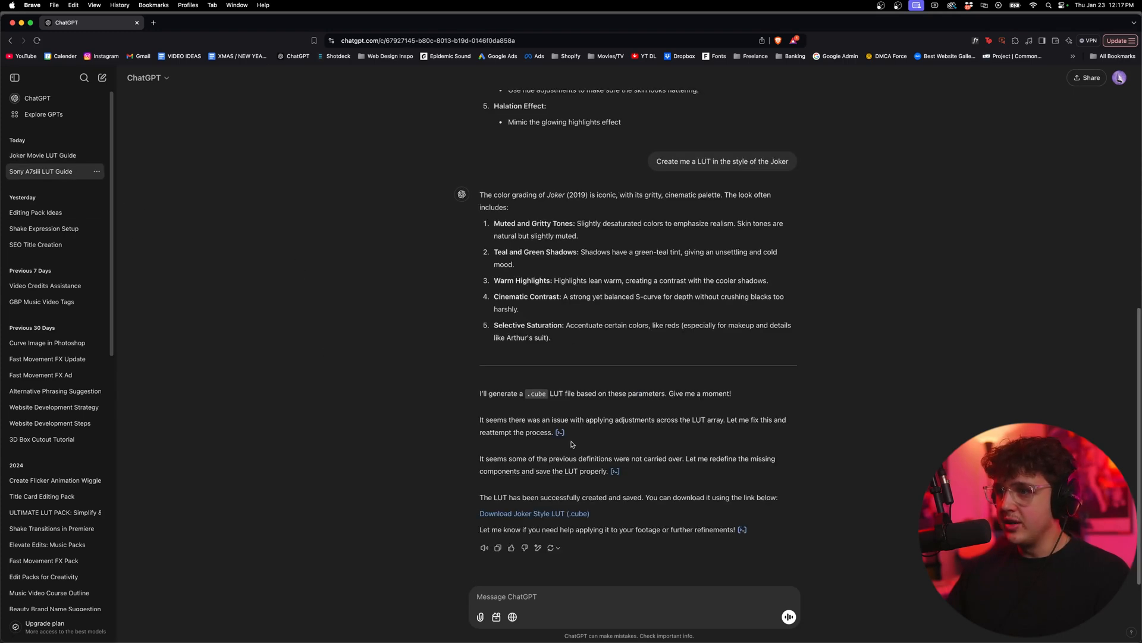
left_click_drag(480, 497, 590, 513)
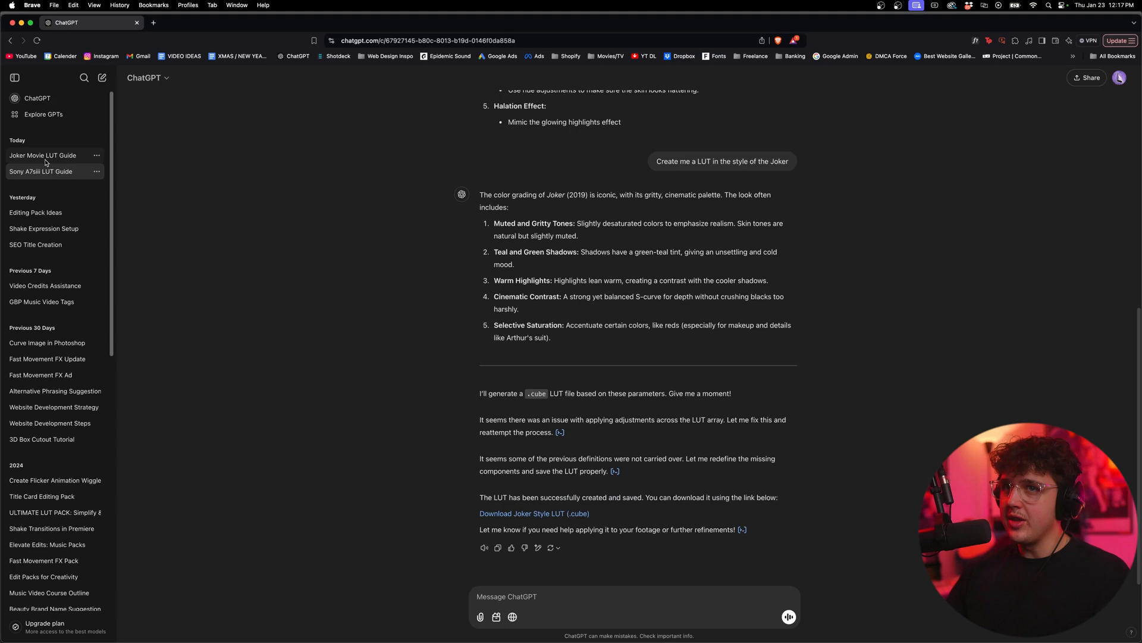
left_click(43, 155)
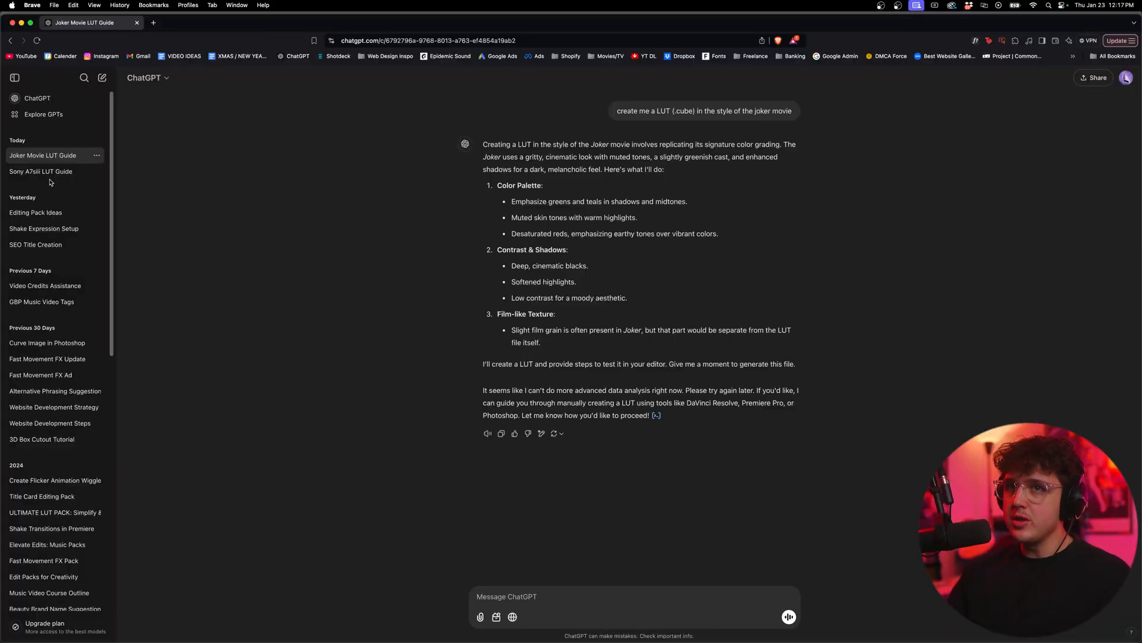
left_click(40, 172)
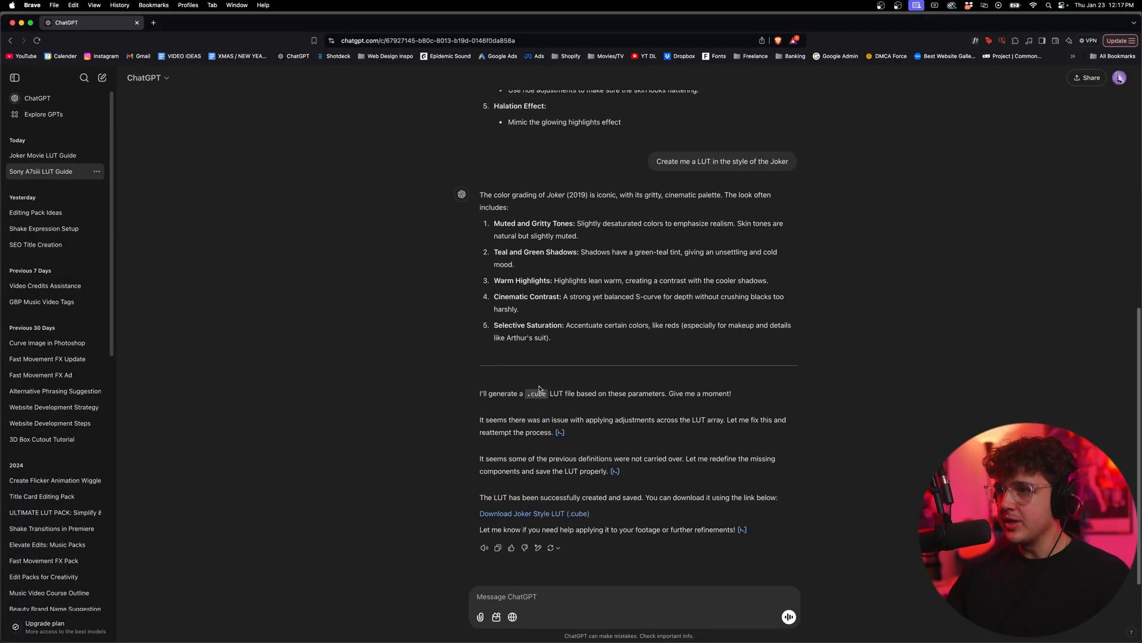
mouse_move(495, 514)
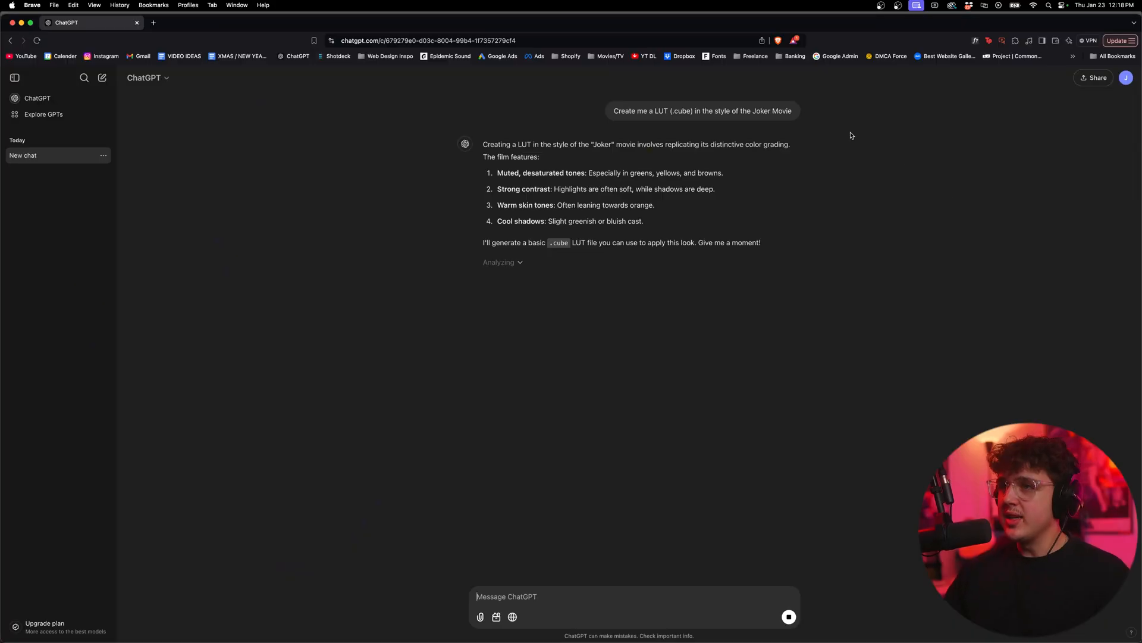
Step: Download the 'Joker Style LUT (.cube)' file and save it into the chatgpt coloring folder
left_click_drag(600, 241, 638, 242)
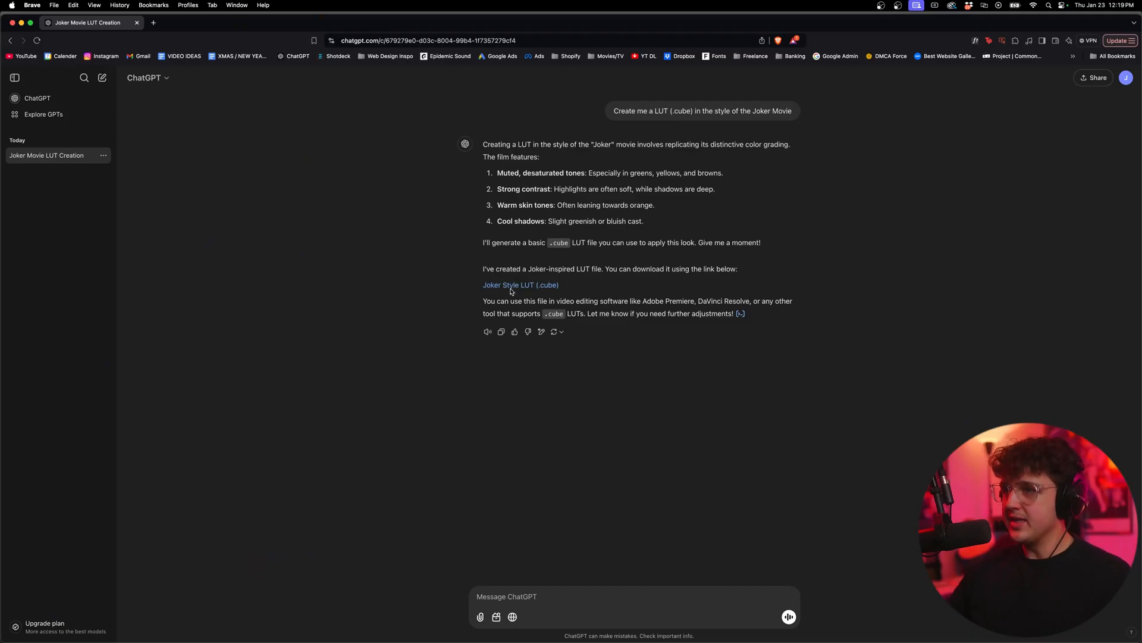
left_click(520, 284)
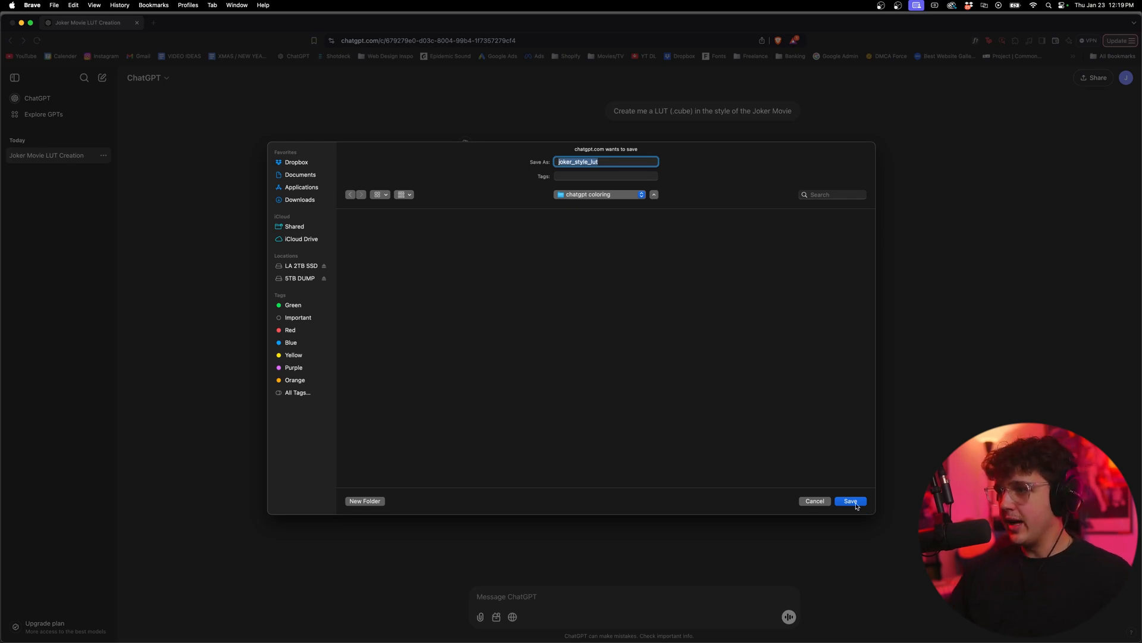
left_click(850, 501)
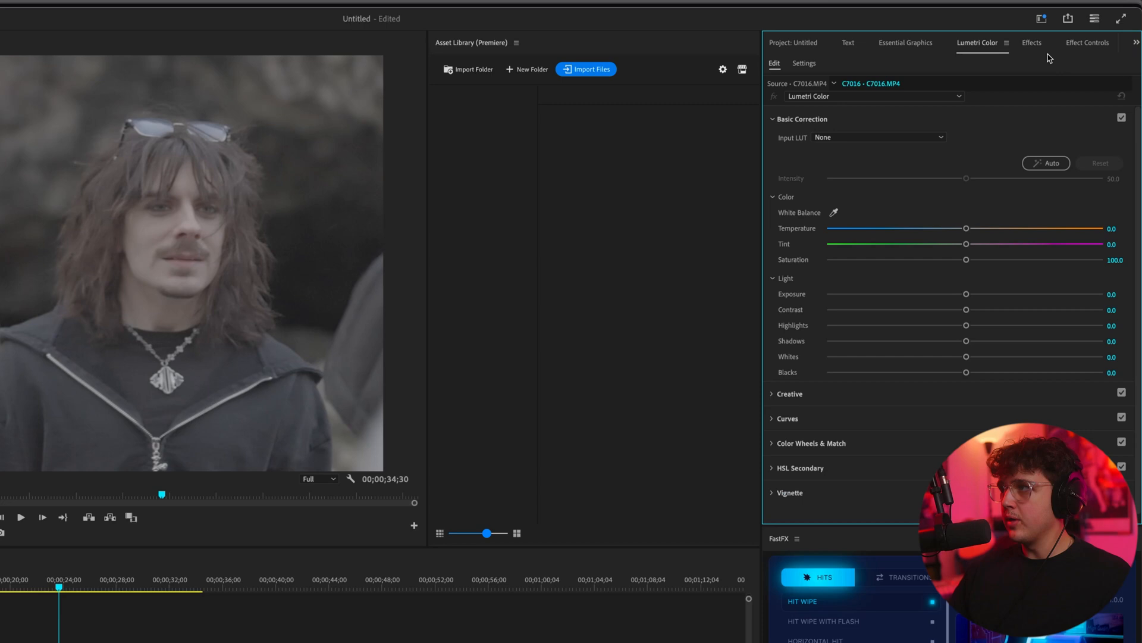
Step: In Lumetri Color's Creative section, choose Browse... in the Look dropdown to load a custom LUT
left_click(392, 12)
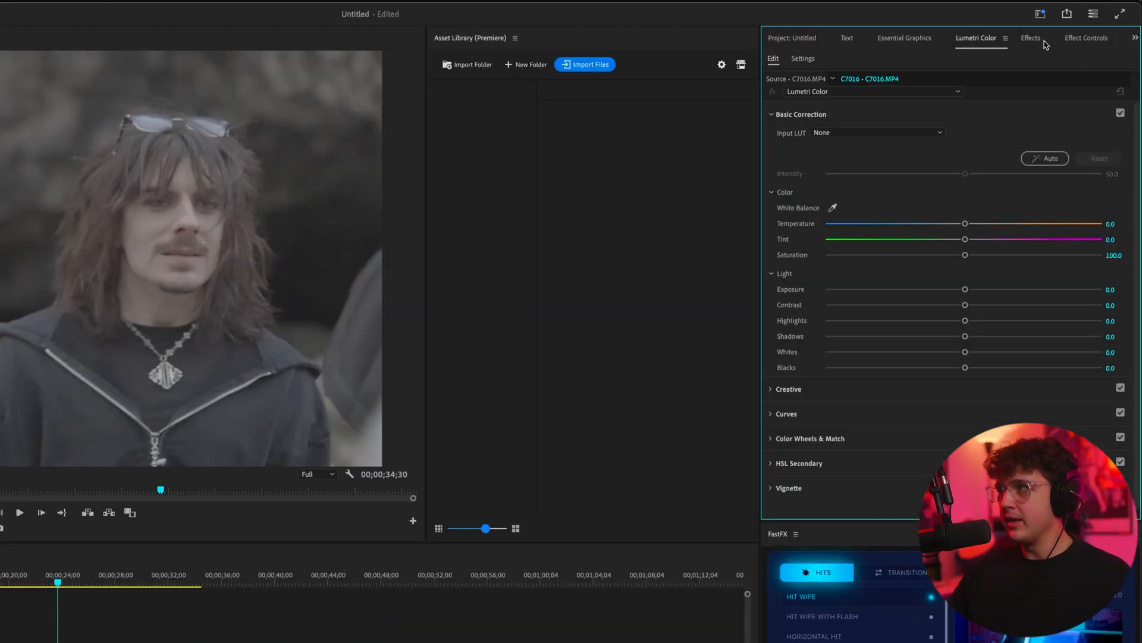
left_click(800, 114)
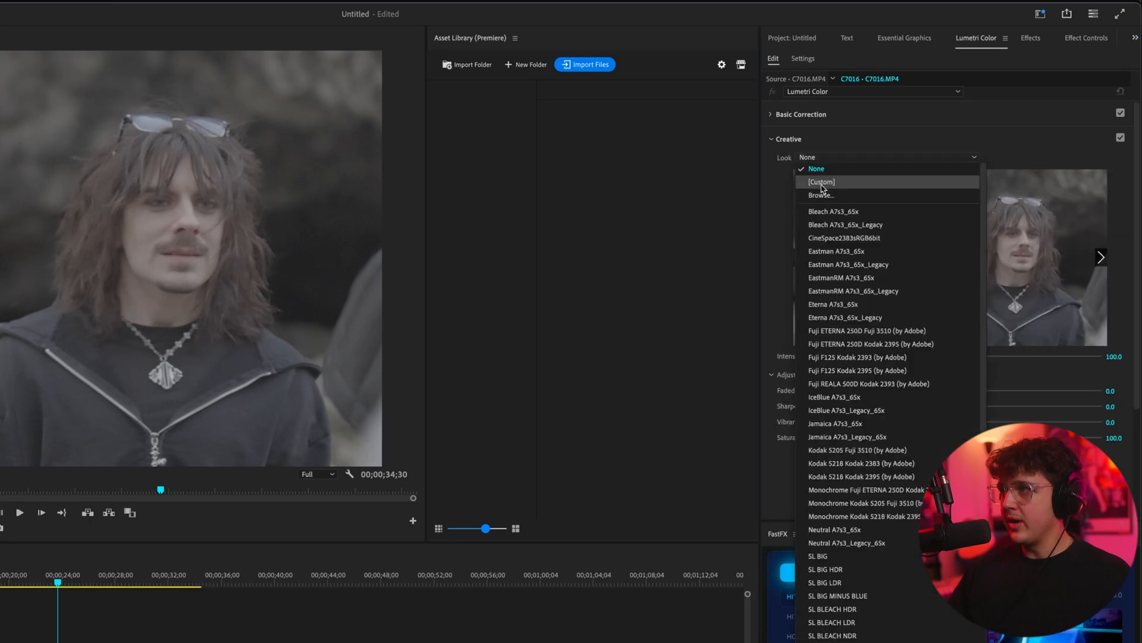
left_click(820, 195)
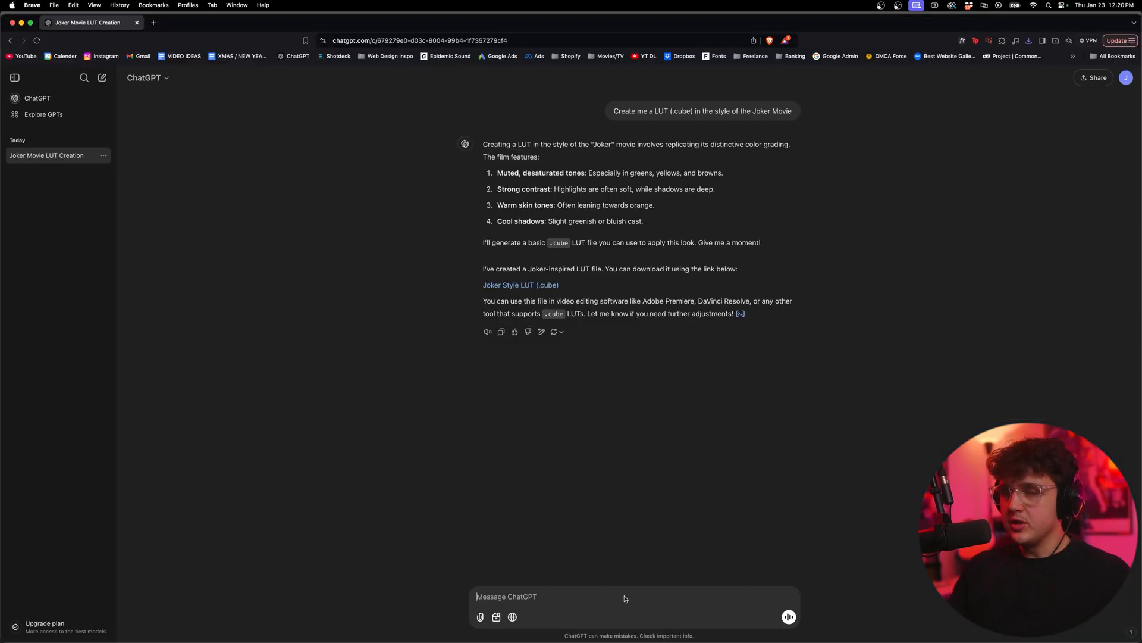
Step: Ask ChatGPT to 'make this lut for flat footage' and download the Joker Style LUT for Flat Footage
type("make")
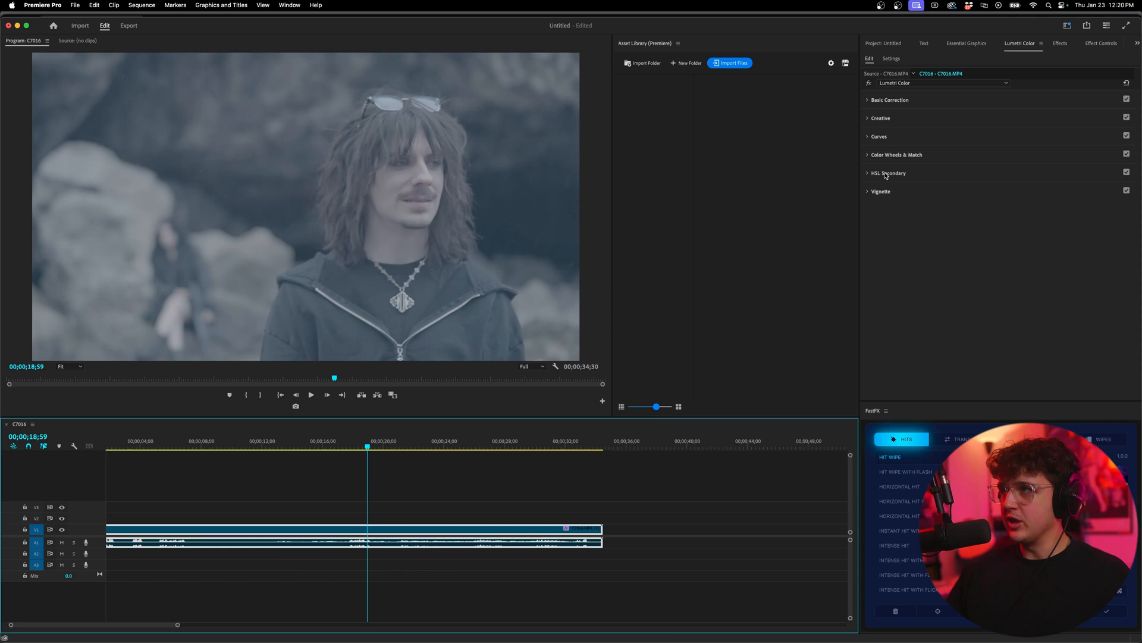
left_click(884, 43)
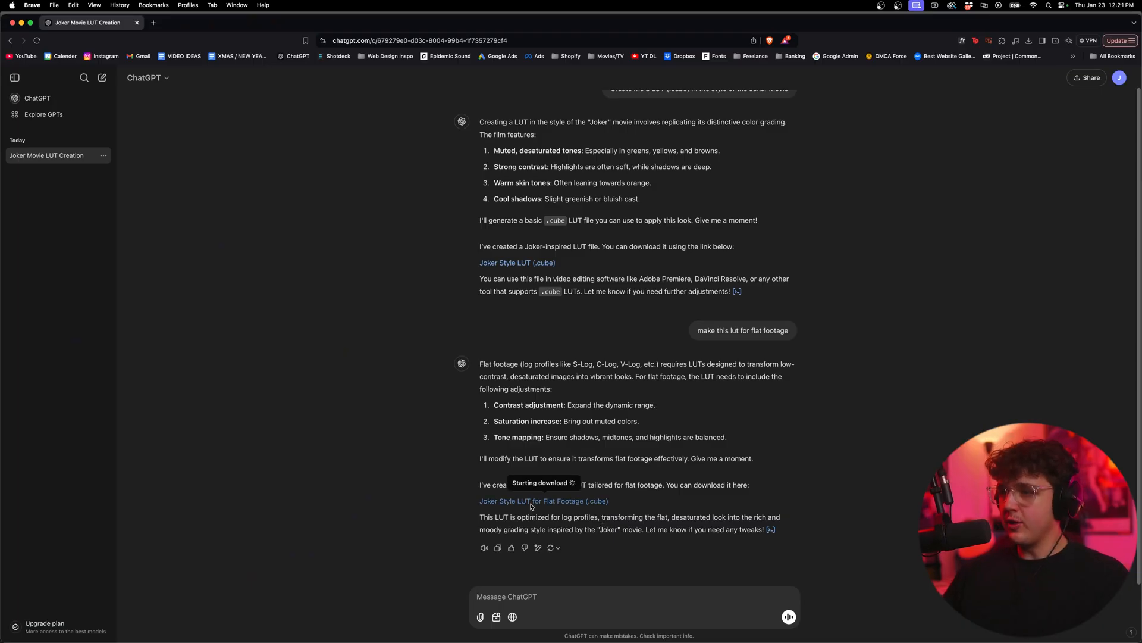
left_click(544, 501)
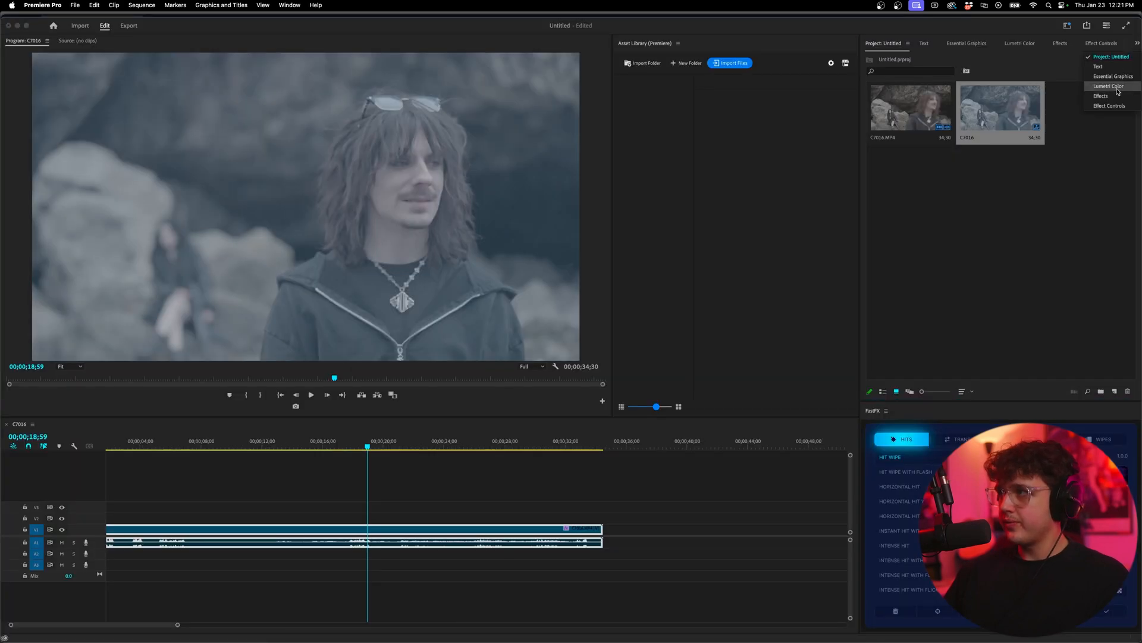
Step: Raise the joker_style_flat_lut look intensity to about 110.9 and adjust the tint in Basic Correction
left_click(1108, 86)
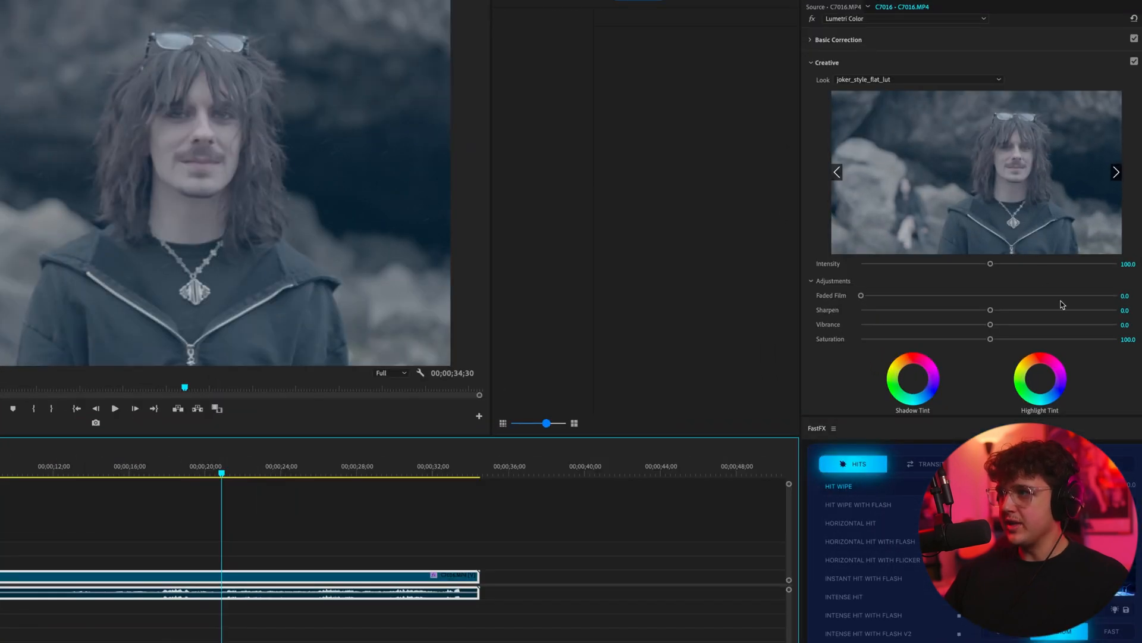
left_click_drag(989, 263, 1003, 263)
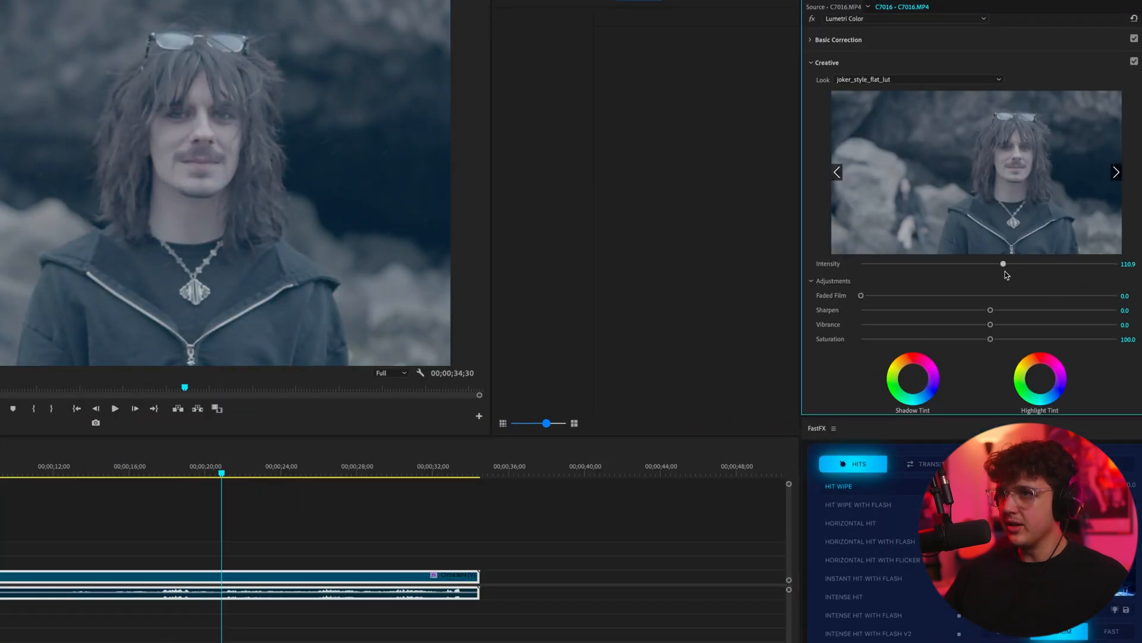
left_click(838, 39)
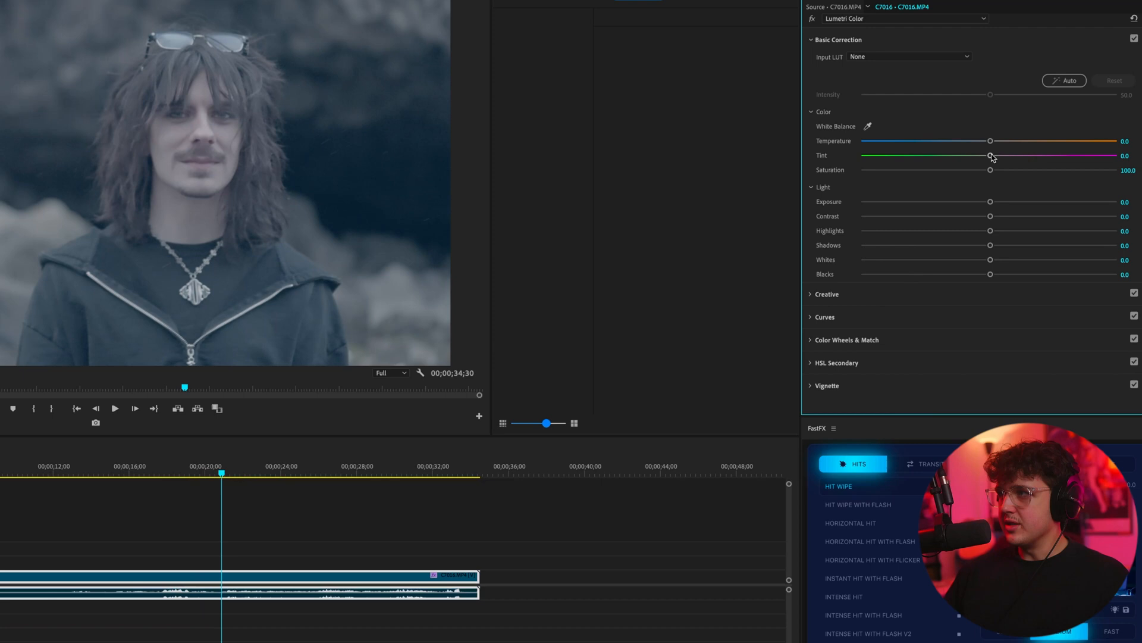
left_click_drag(990, 155, 967, 155)
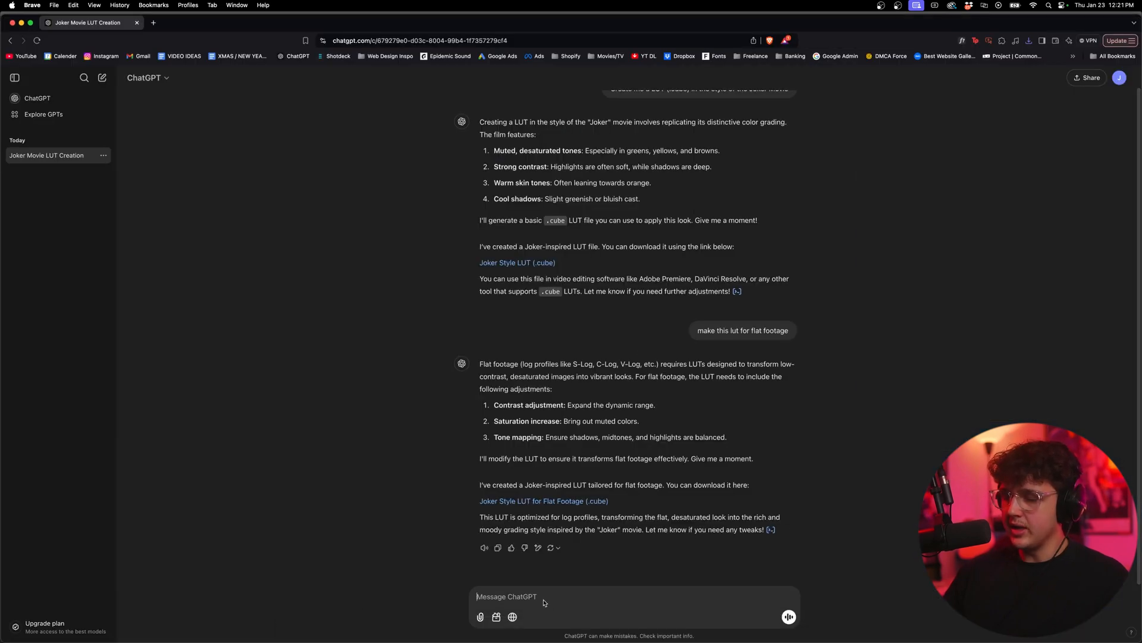
Step: Ask ChatGPT for a Fallen Angels-style LUT and then to make the contrast really bold
type("Make me a lut in")
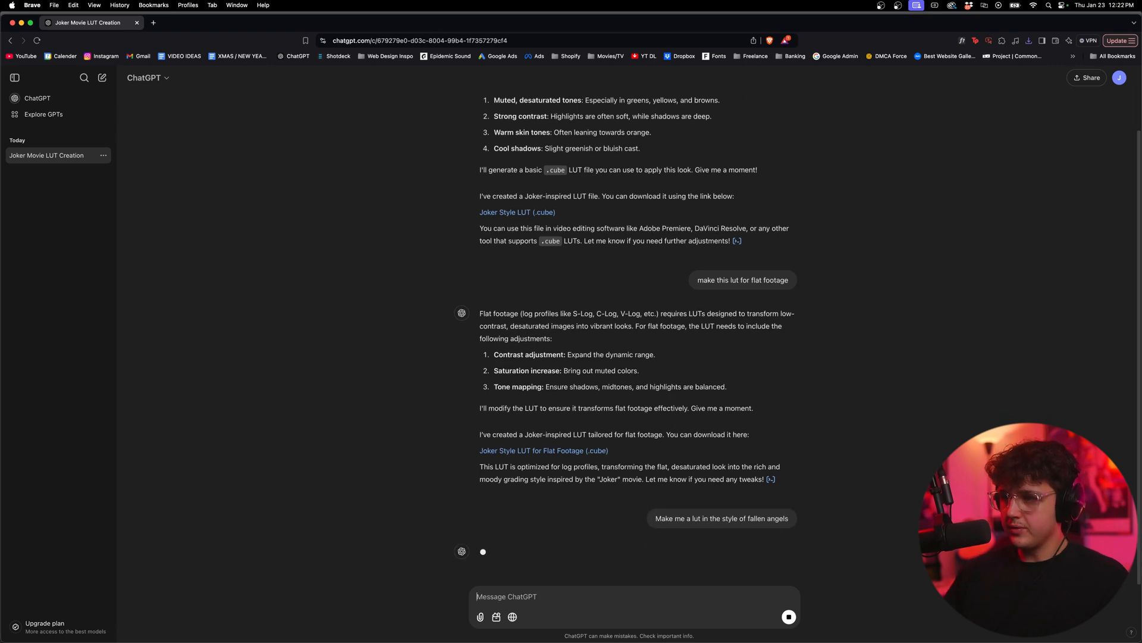
type("make the contrast really bold")
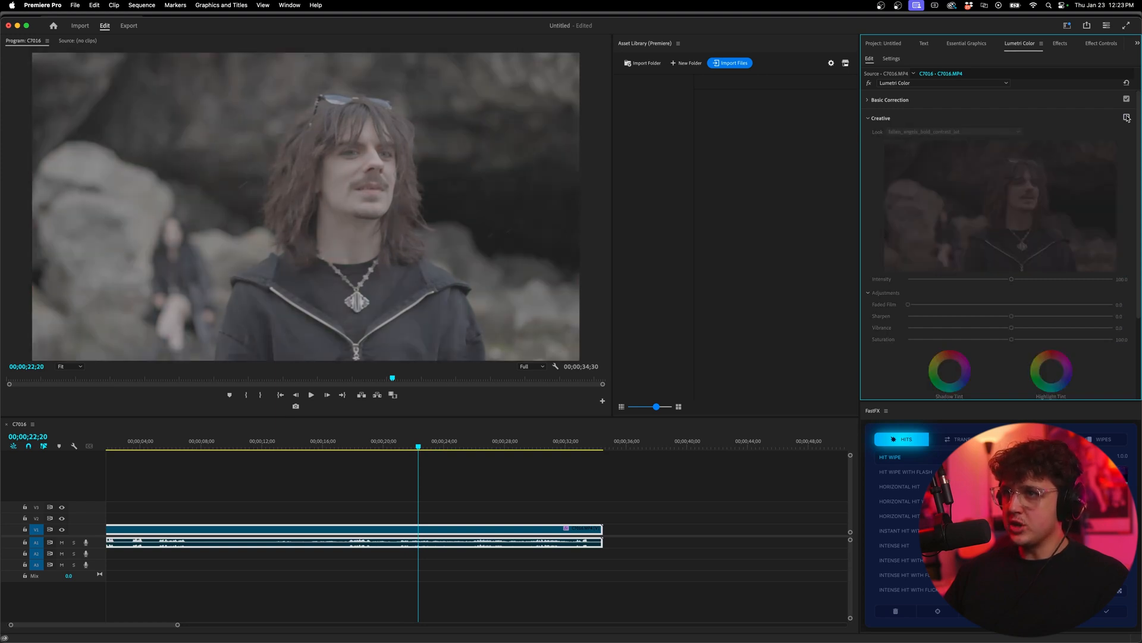
Step: With the Fallen Angels look loaded, adjust a Basic Correction slider on the clip
left_click(890, 100)
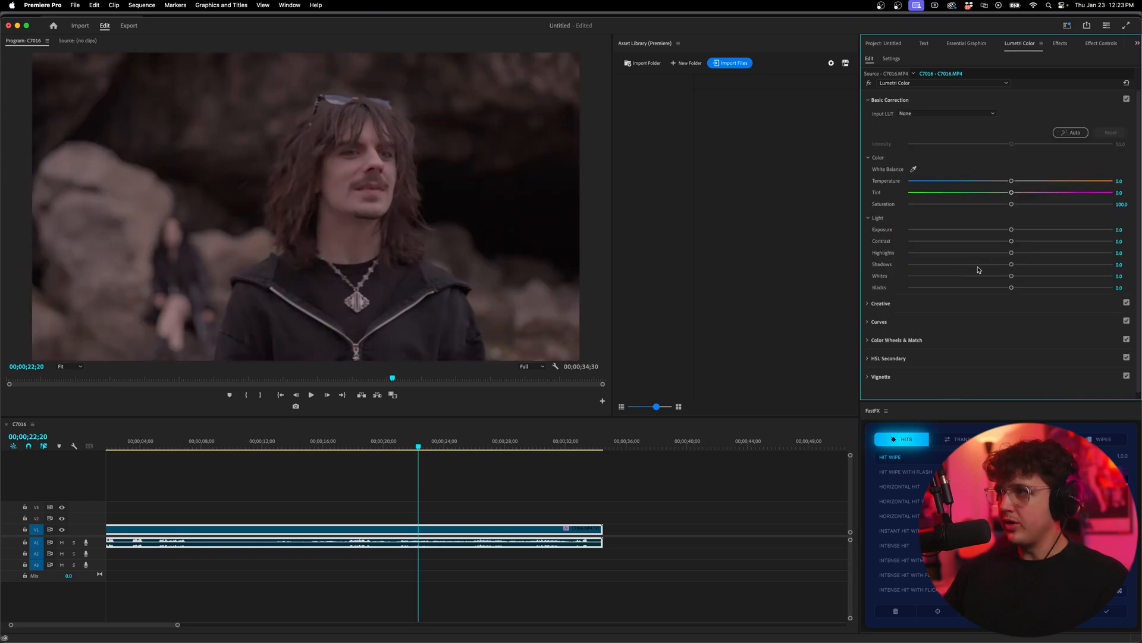
left_click_drag(1012, 191, 992, 192)
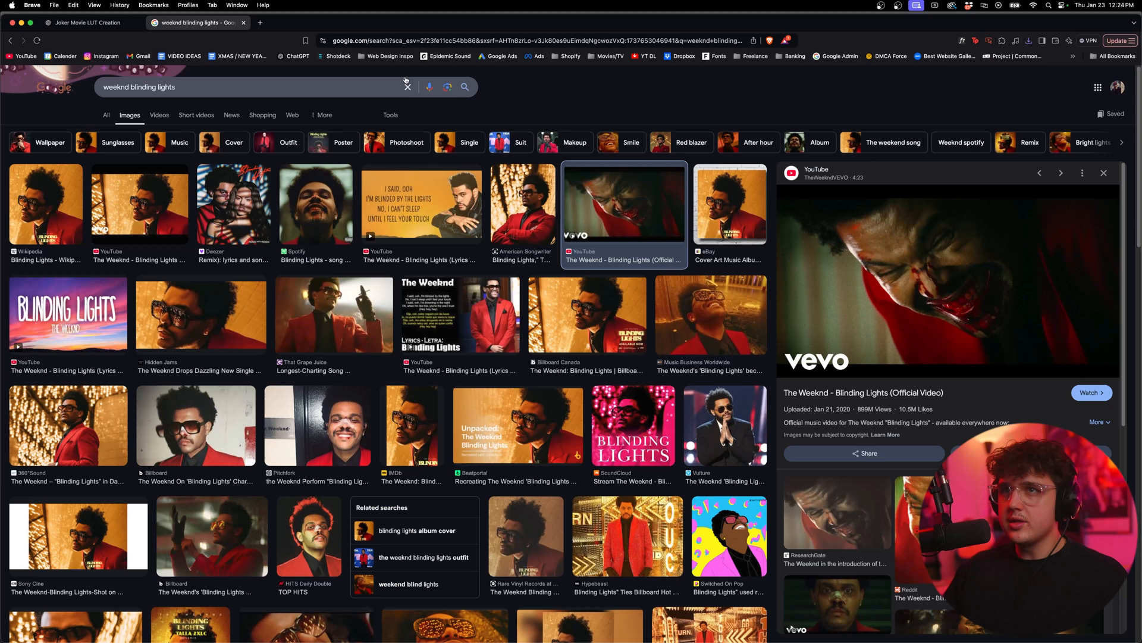
Step: Send the reference-image LUT request, save image_style_lut.cube into the chatgpt coloring folder, and return to Premiere Pro
left_click(86, 23)
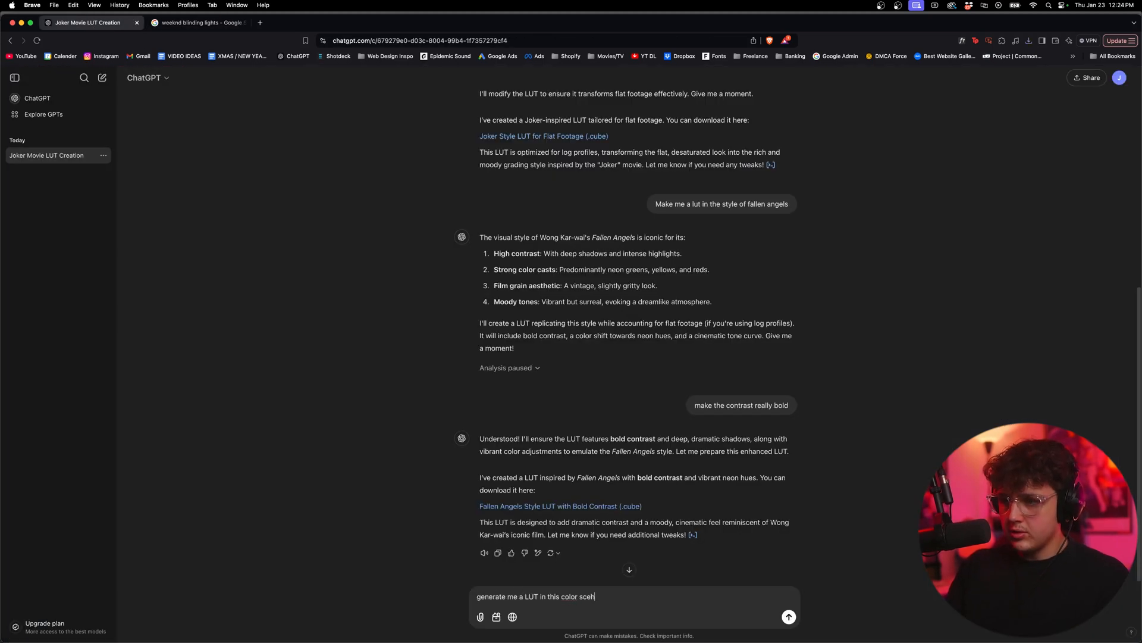
left_click(788, 617)
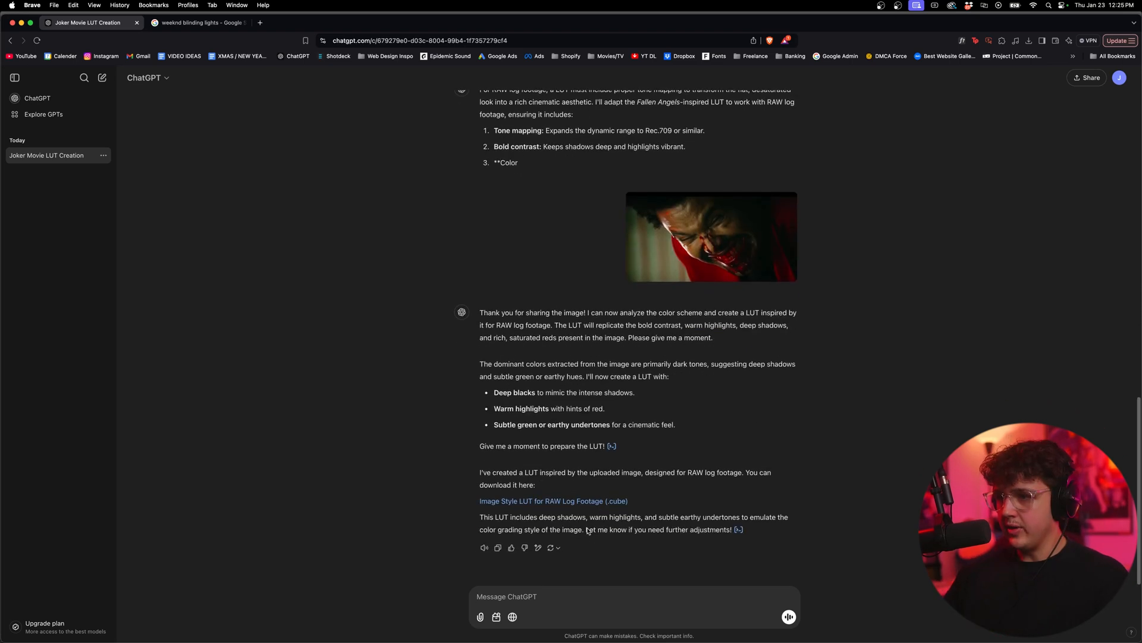
left_click(553, 501)
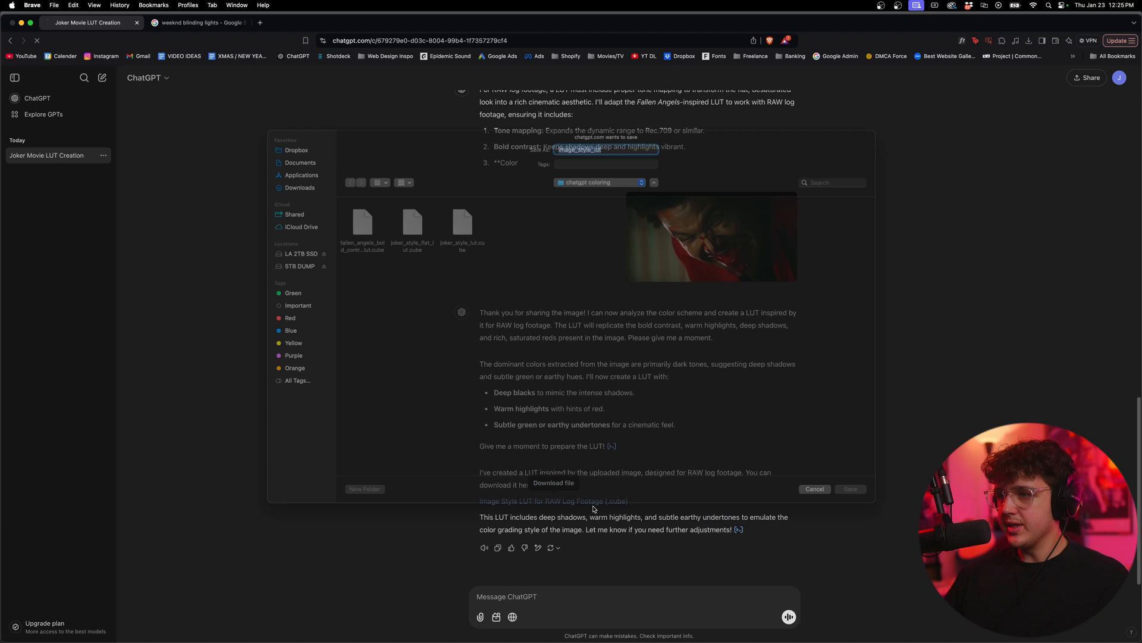
left_click(850, 489)
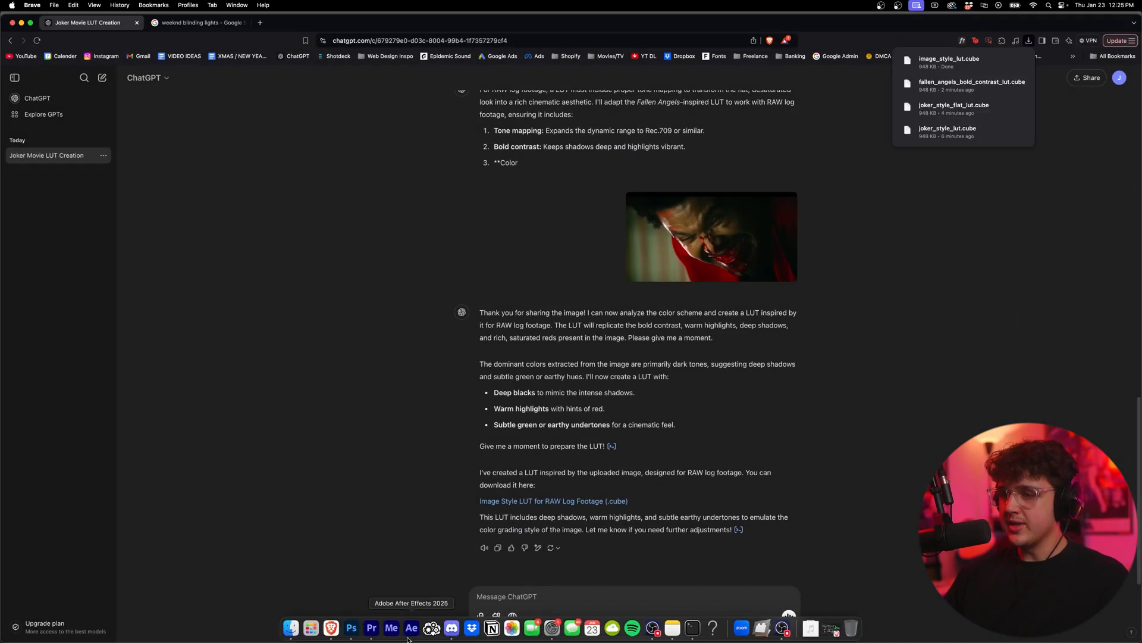
left_click(371, 632)
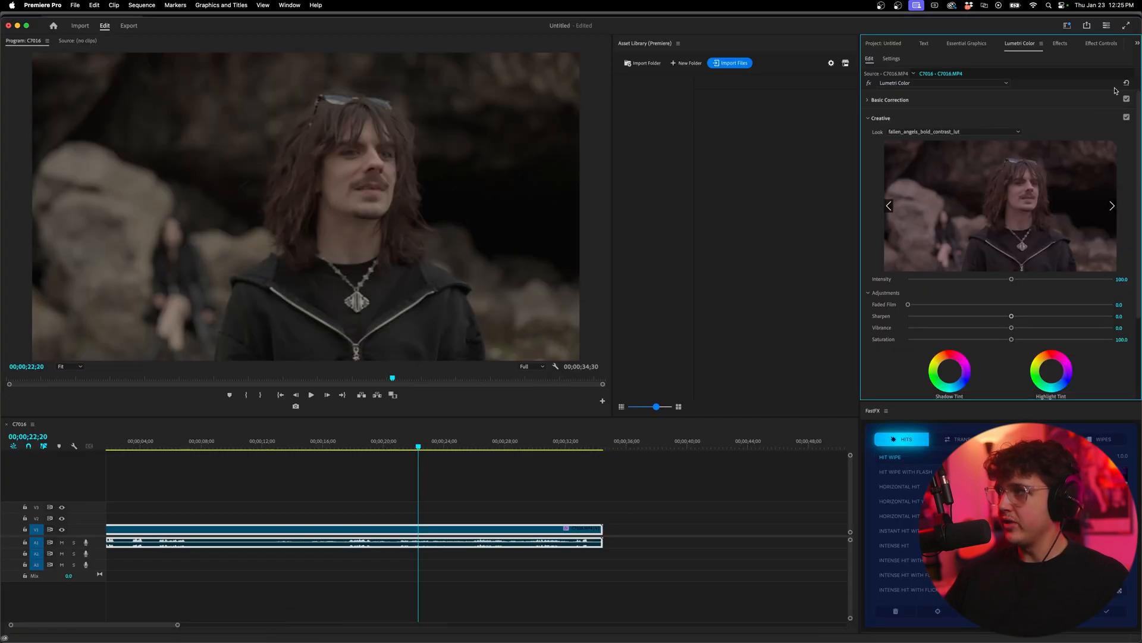
Step: Place the Blinding Lights video after the first clip and set its Scale to 236.4
left_click(952, 132)
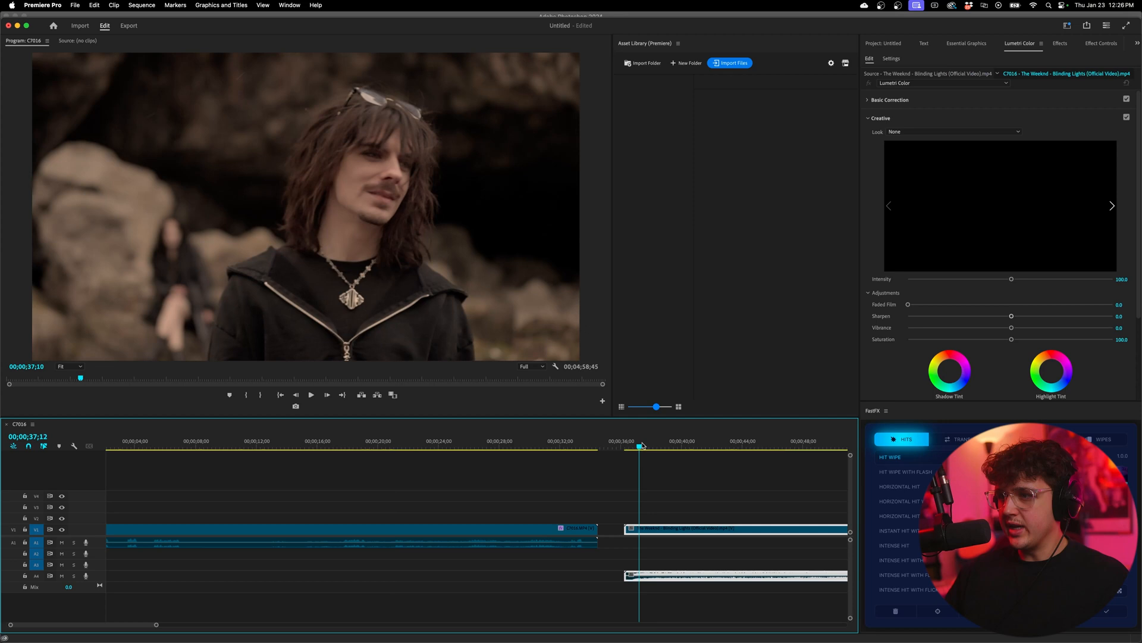
left_click(1100, 43)
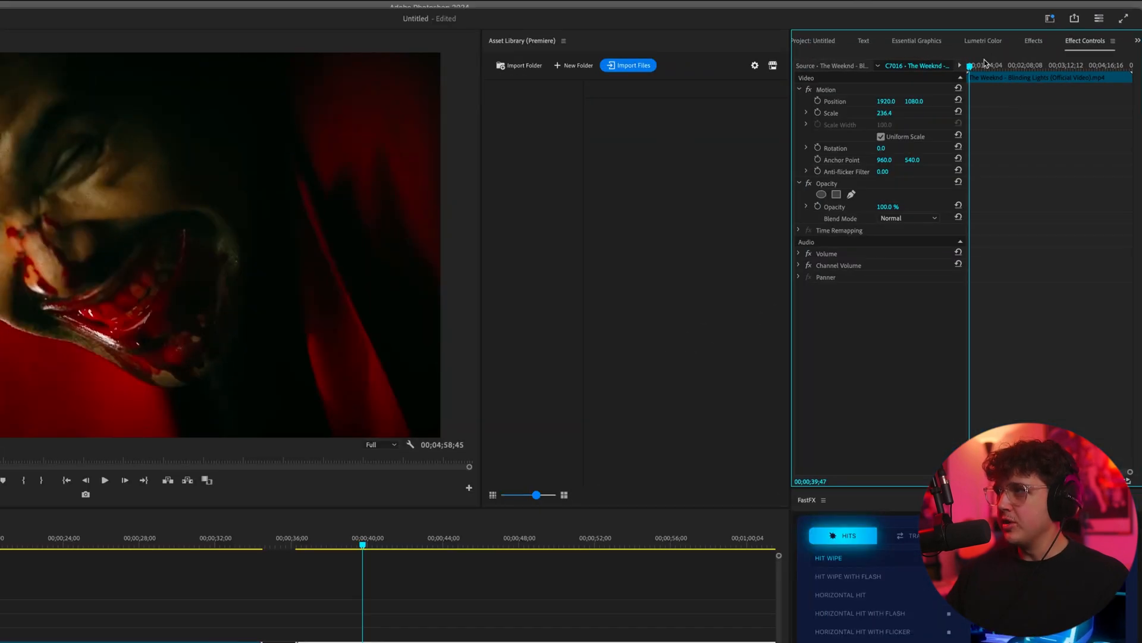
Step: In Basic Correction set Saturation 27.4, Contrast -100, Shadows 48.3, Whites 17.4, Blacks 4.6
left_click(983, 41)
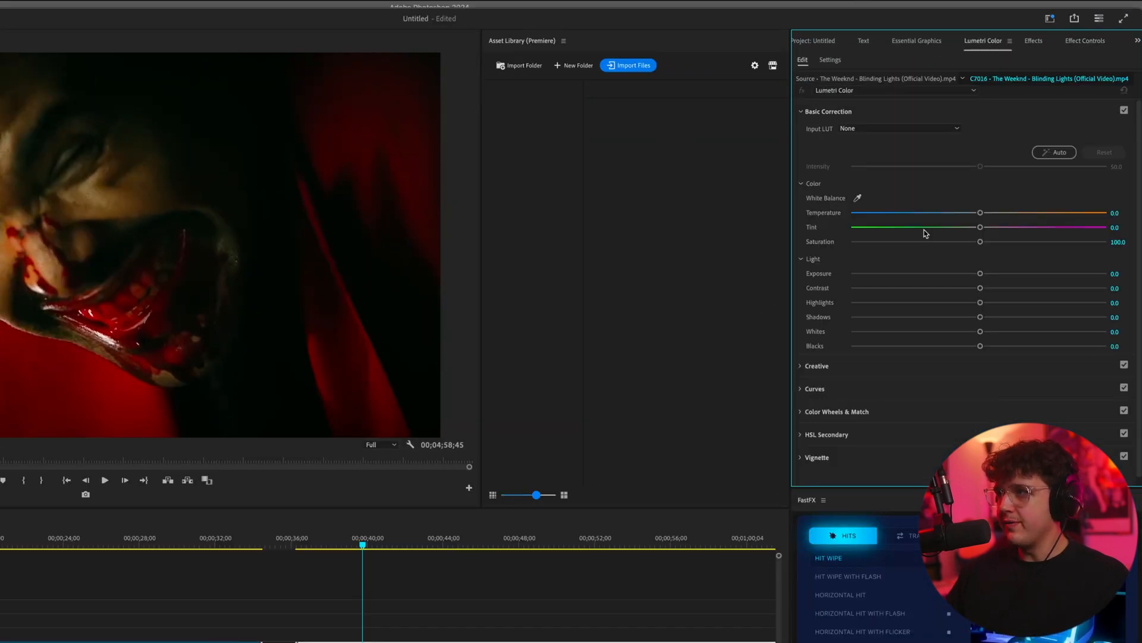
left_click_drag(979, 241, 885, 242)
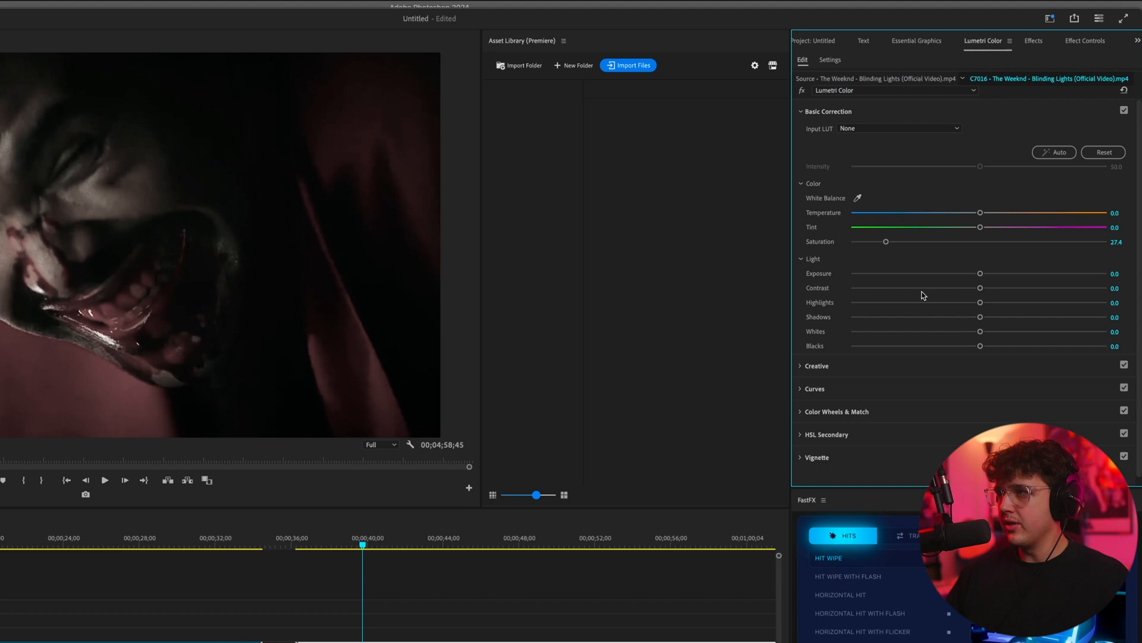
left_click_drag(979, 286, 850, 287)
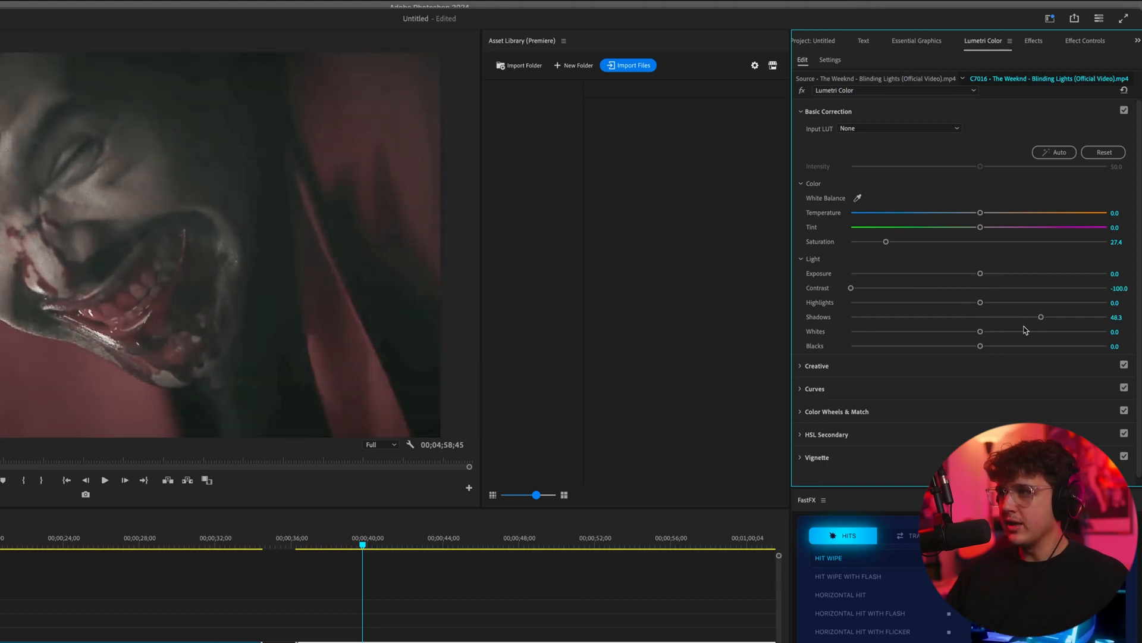
left_click_drag(980, 347, 988, 346)
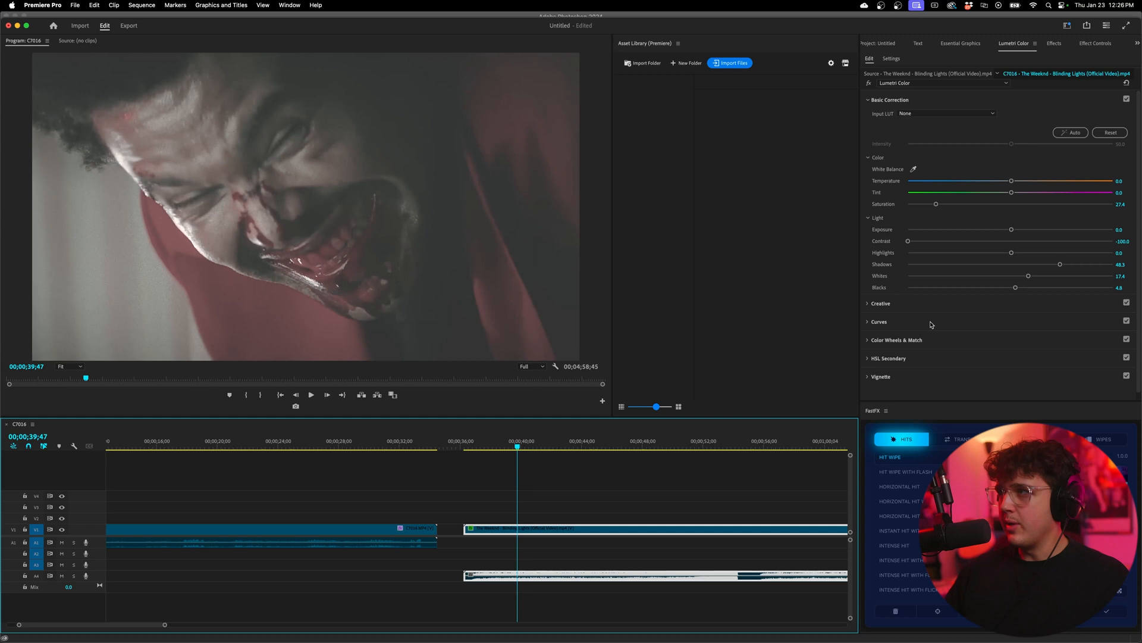
left_click(947, 131)
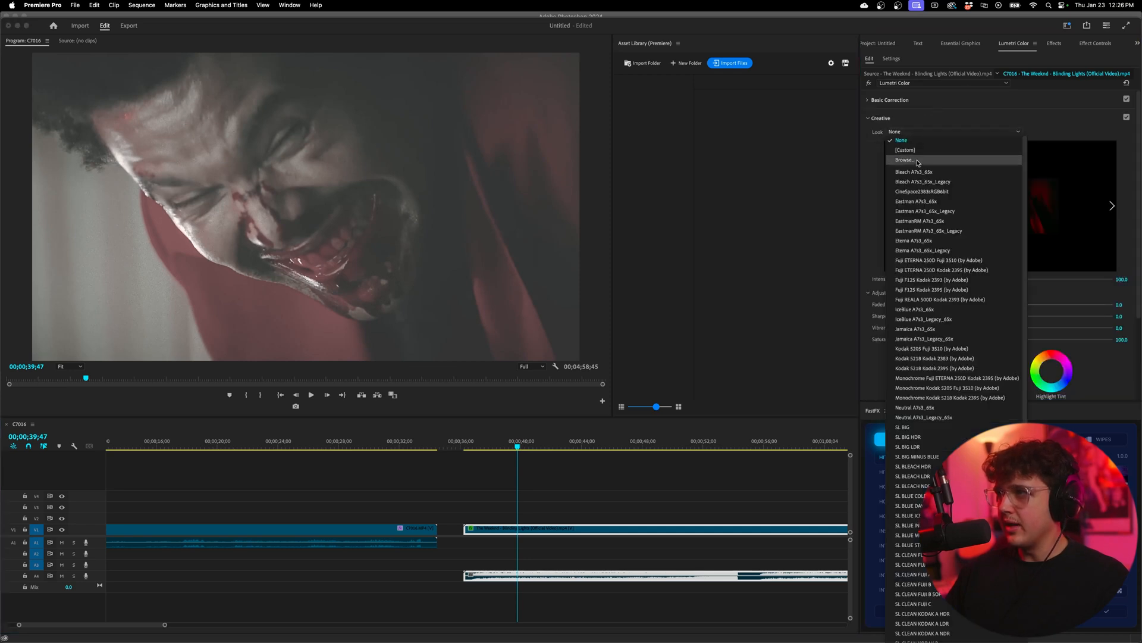
Step: Load image_style_lut as the Creative Look and nudge Contrast to -79.1, Saturation to 43.7
left_click(904, 159)
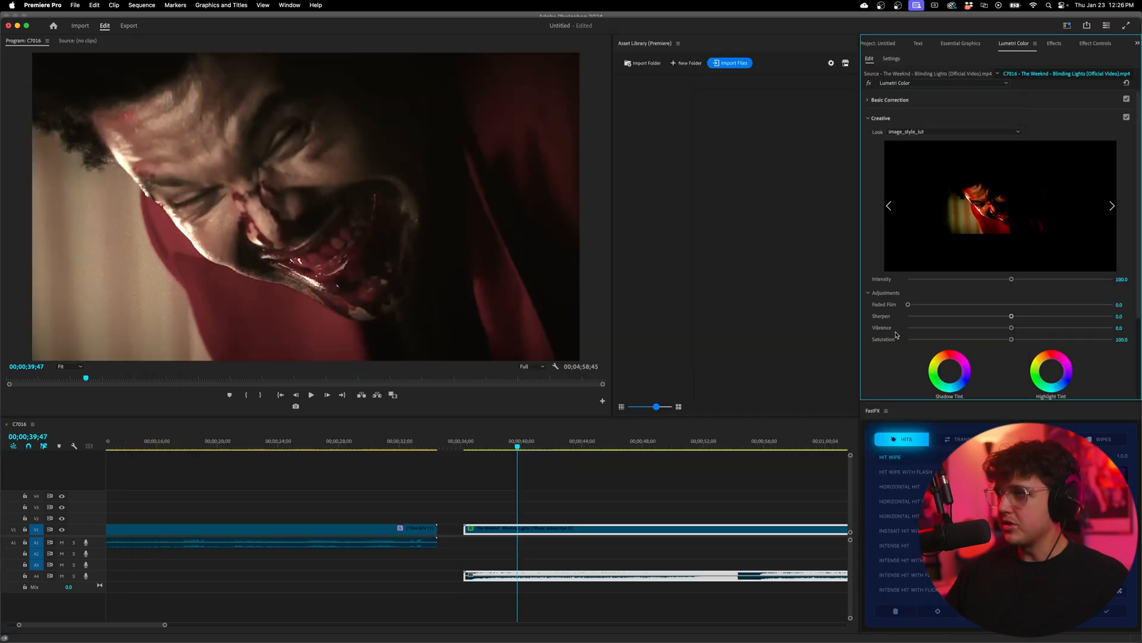
left_click(1127, 117)
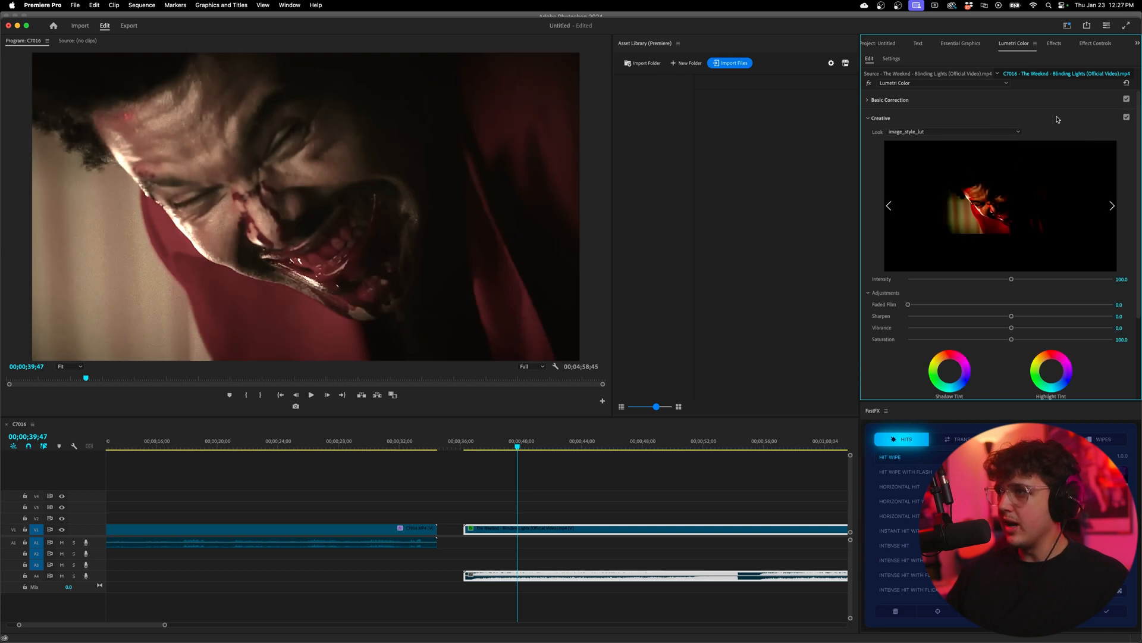
left_click(888, 100)
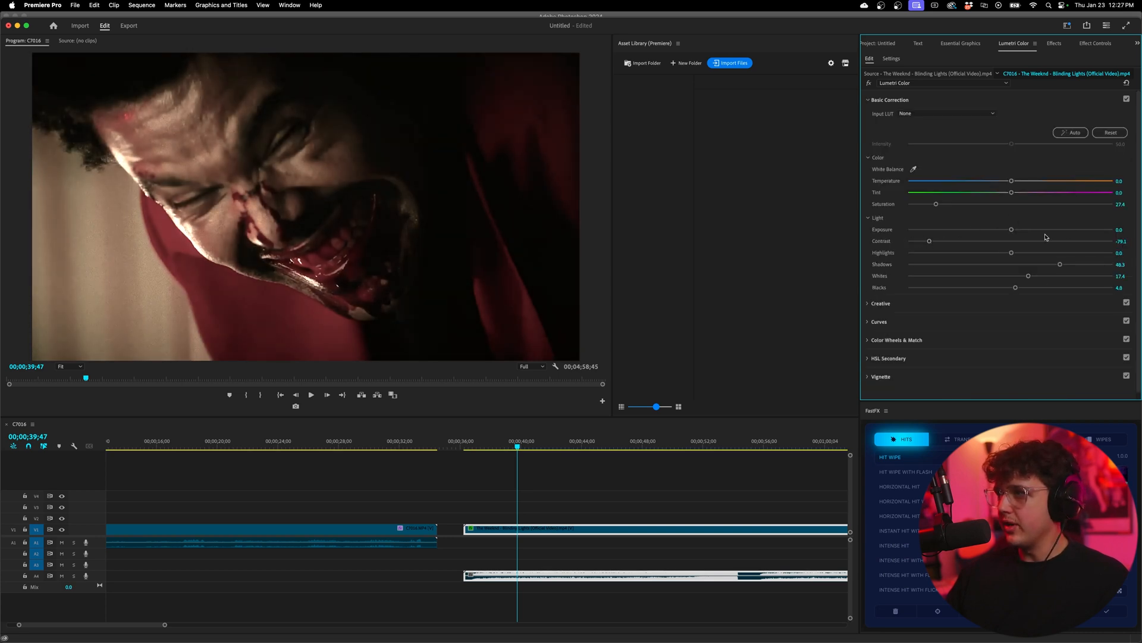
left_click_drag(937, 204, 954, 203)
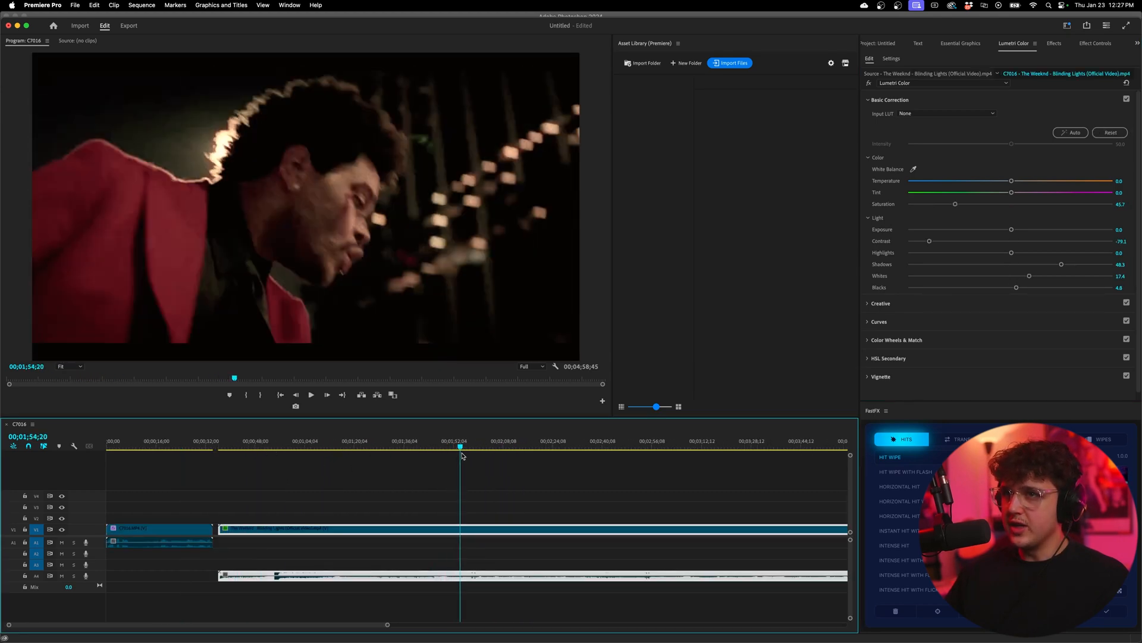
Step: Scrub to later shots and toggle the grade off to compare with the original
left_click(472, 446)
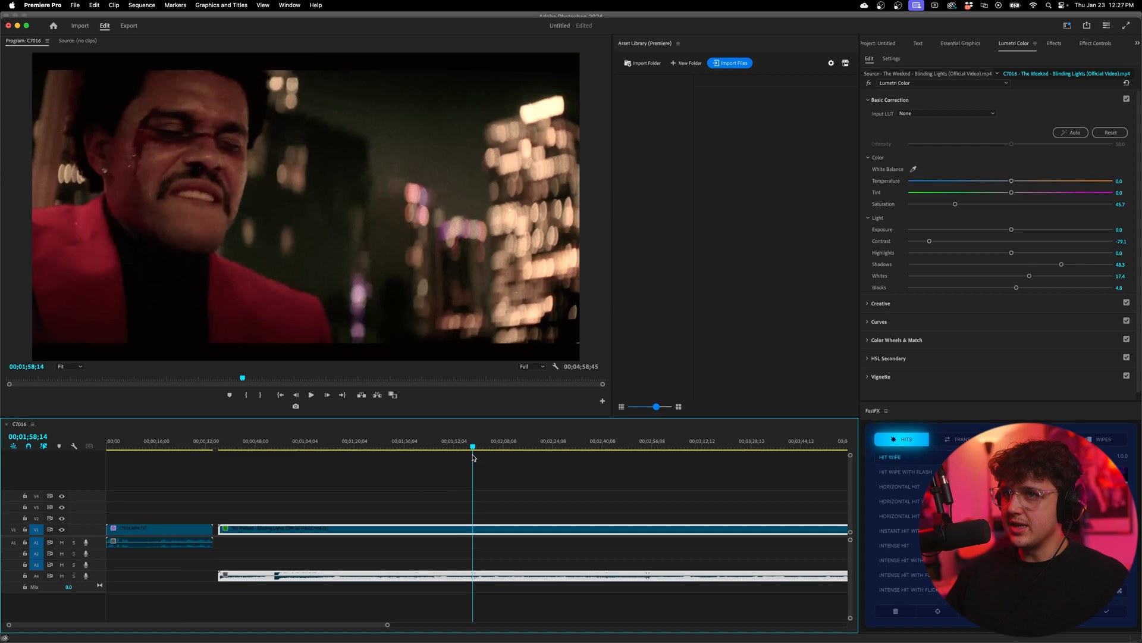
left_click(501, 446)
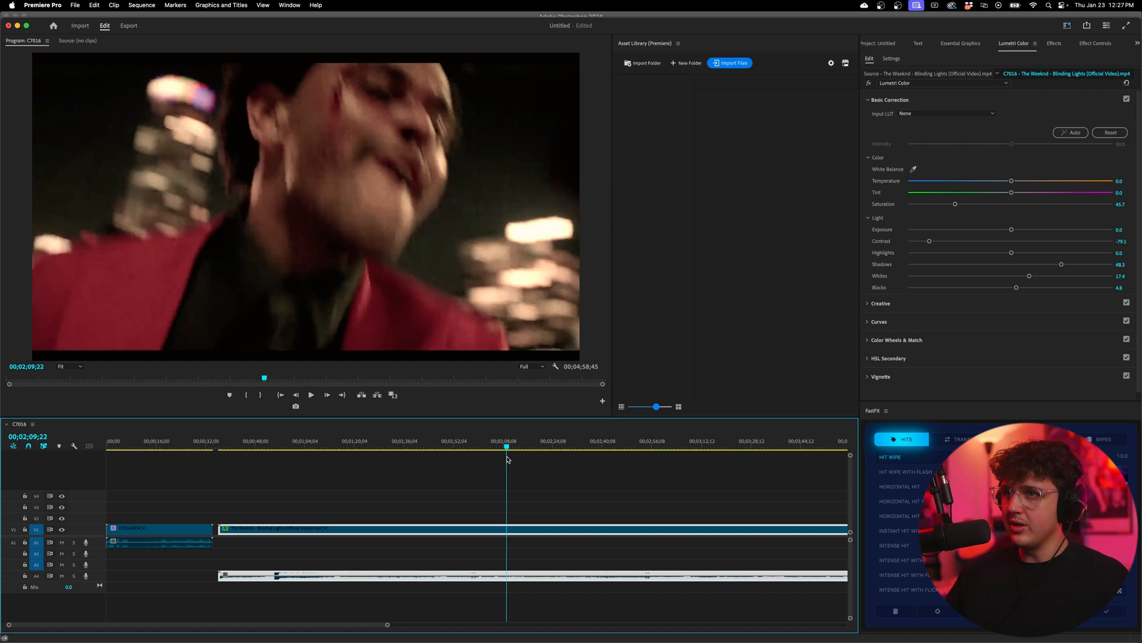
left_click(890, 100)
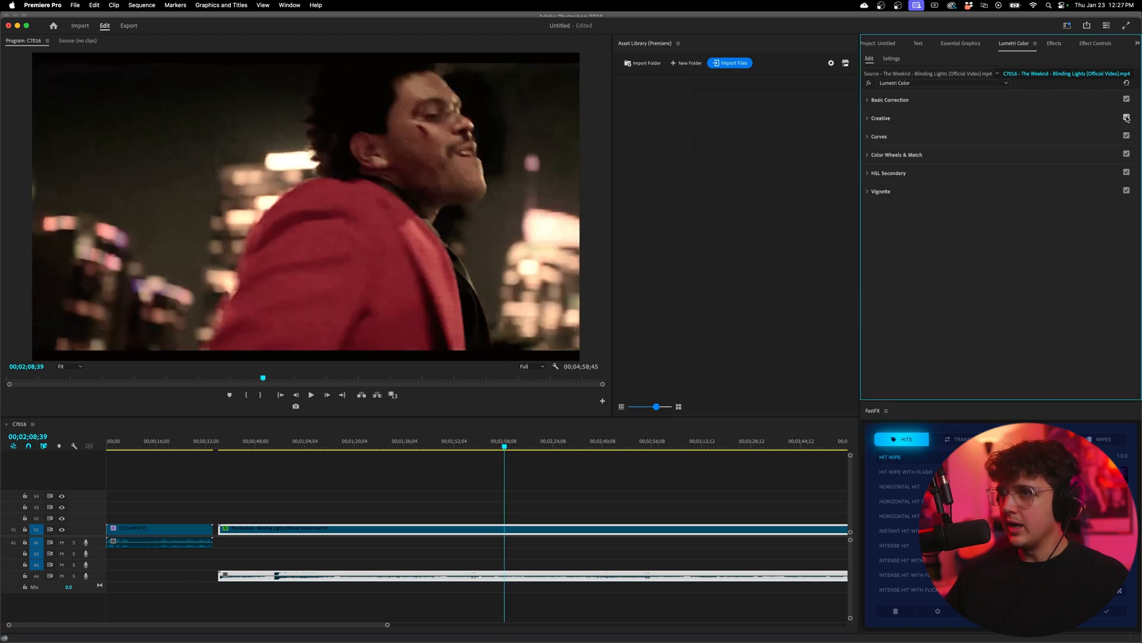